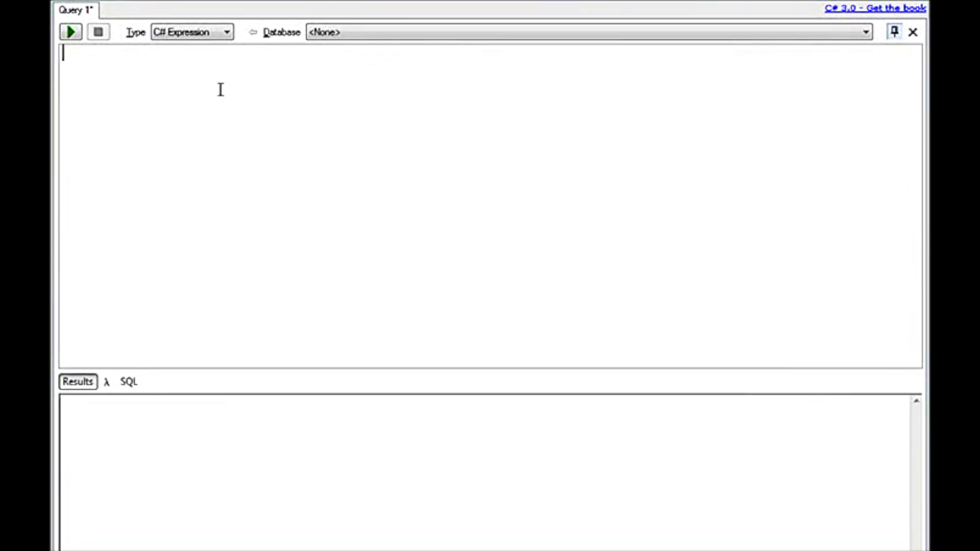
- Switch the query to C# Statement(s) and run DateTime.Now.ToShortDateString(), revealing the missing semicolon
click(226, 32)
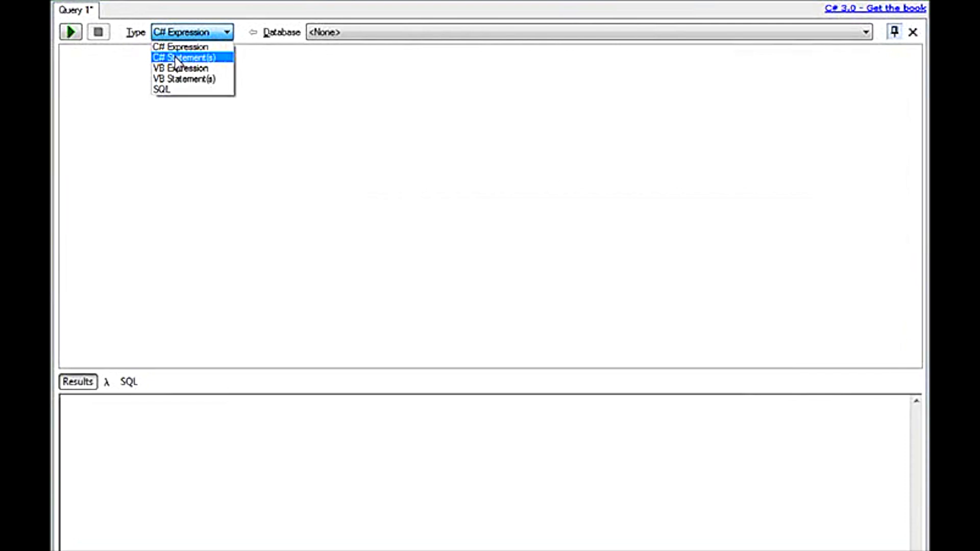
mouse_move(188, 79)
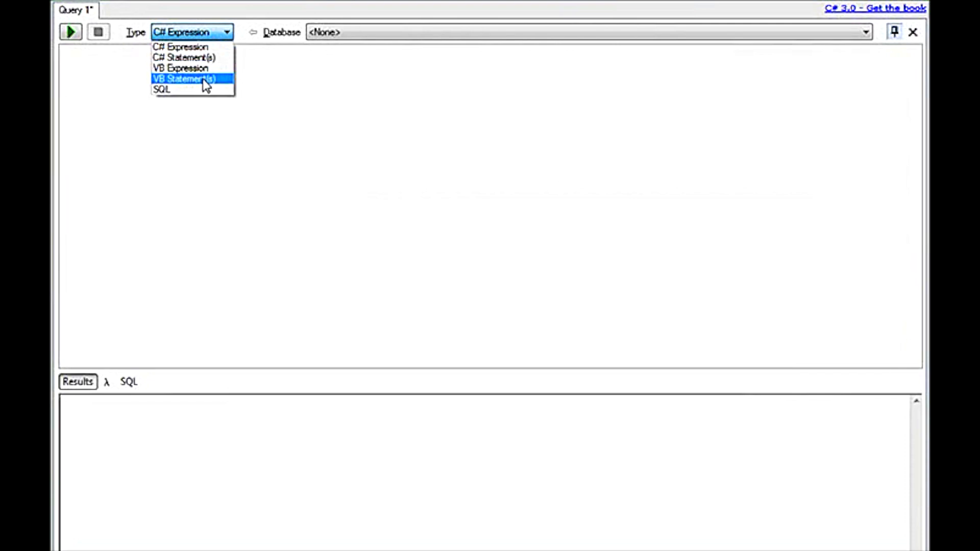
mouse_move(188, 58)
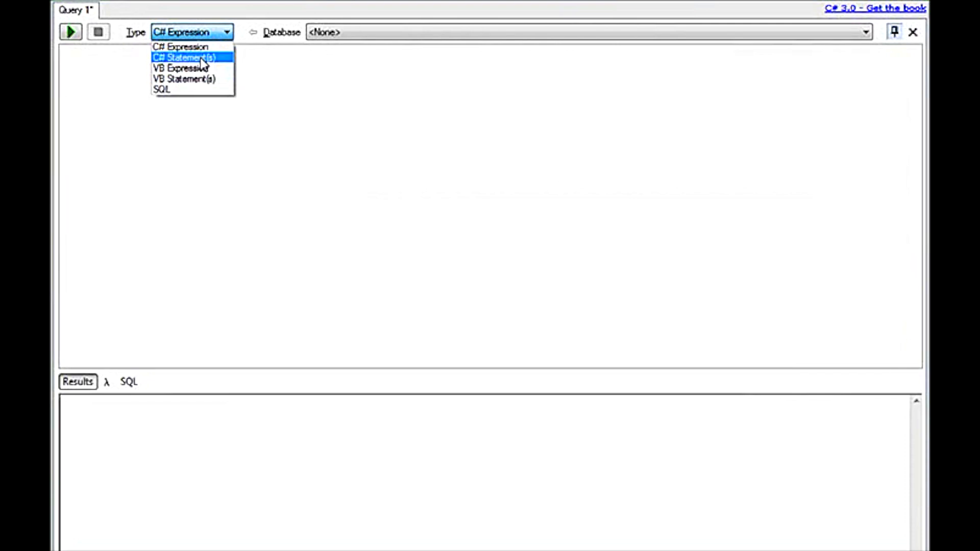
click(183, 57)
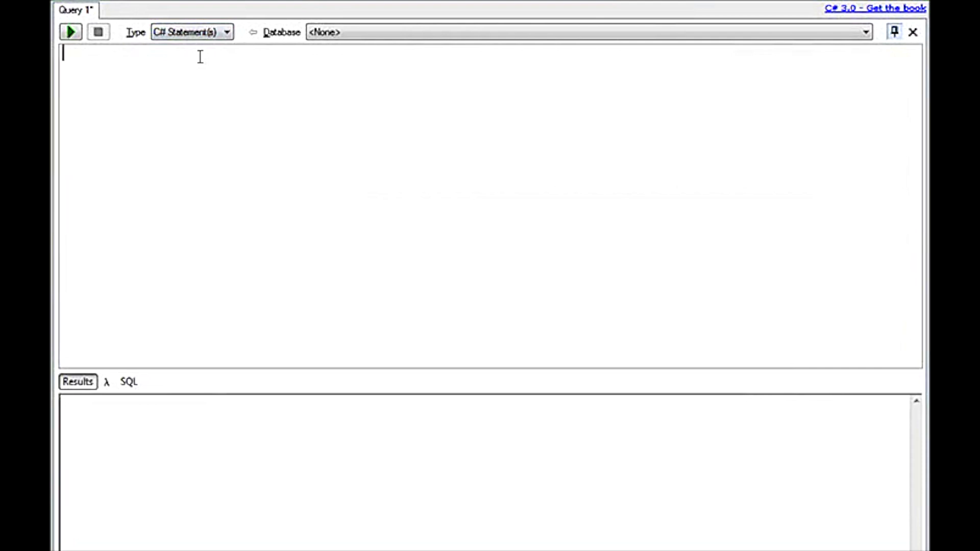
text(DateTim)
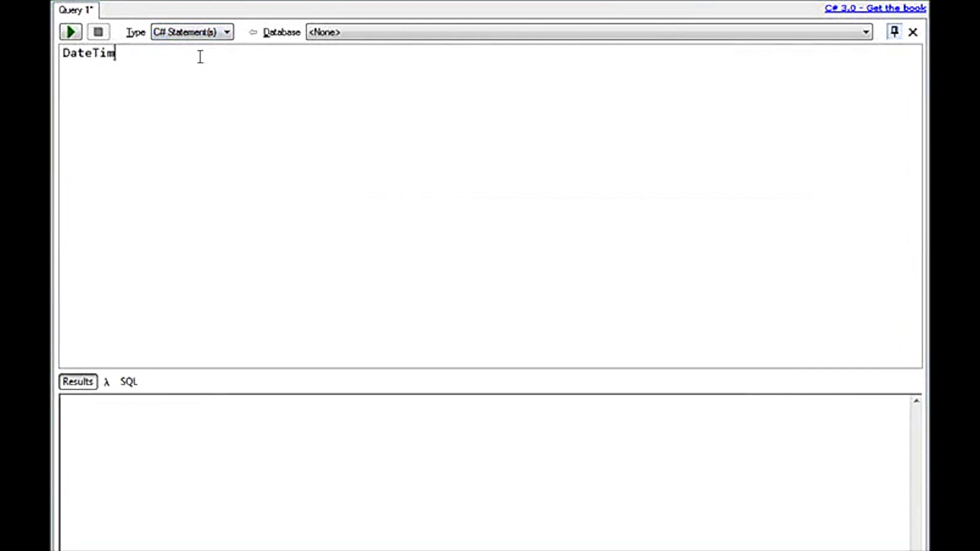
text(e.Now.T)
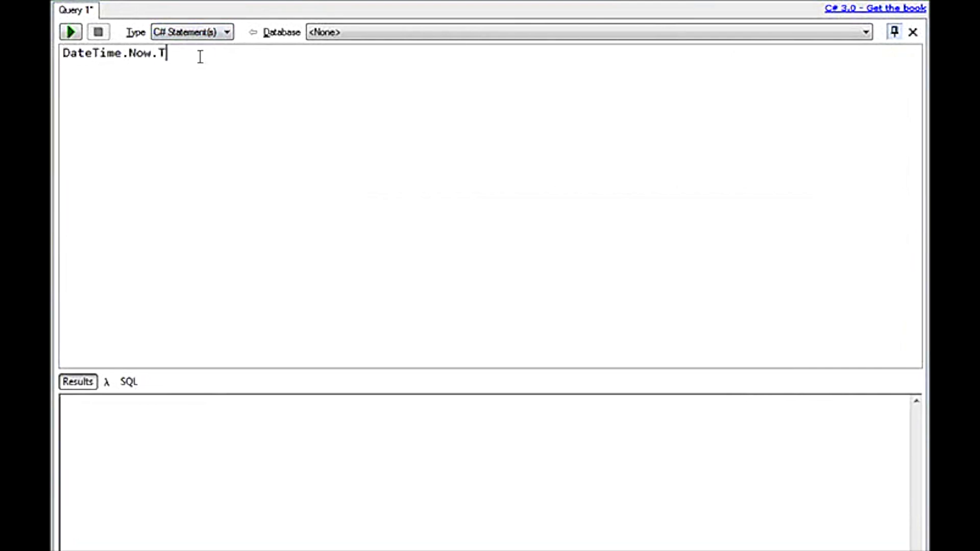
text(oShortD)
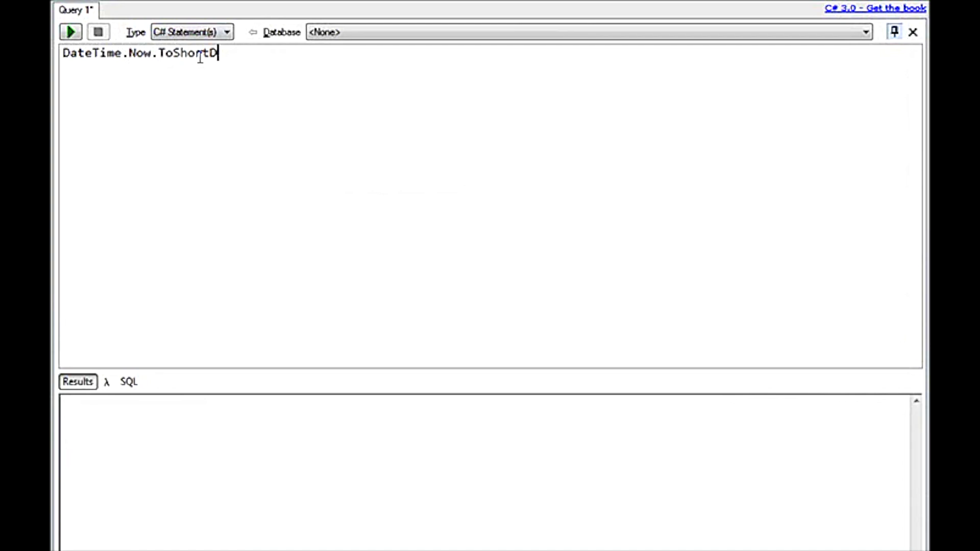
text(ateStrin)
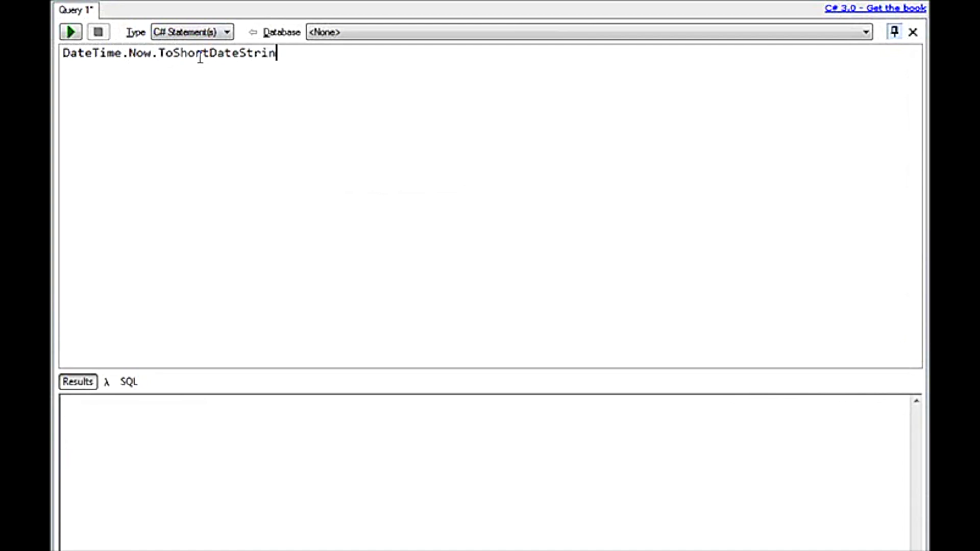
text(g())
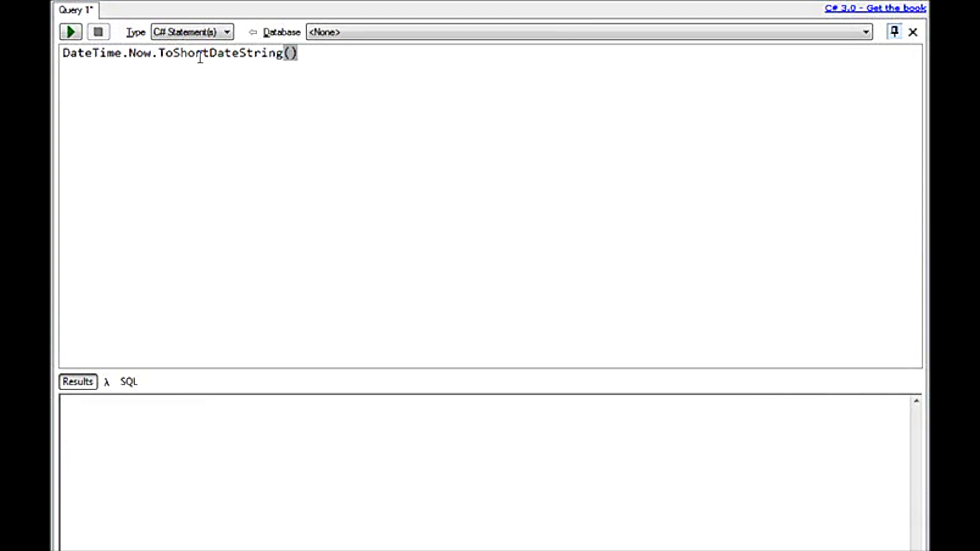
click(70, 32)
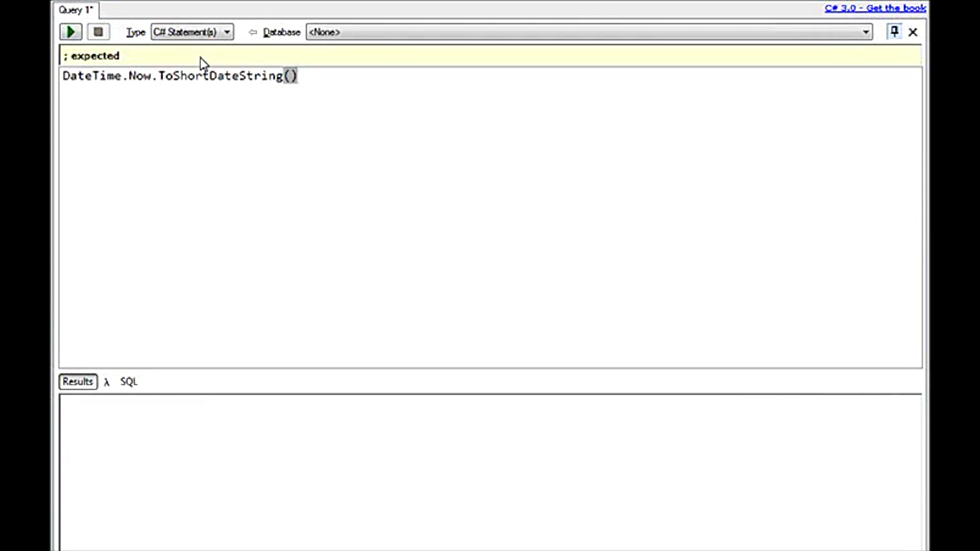
mouse_move(203, 71)
text(;)
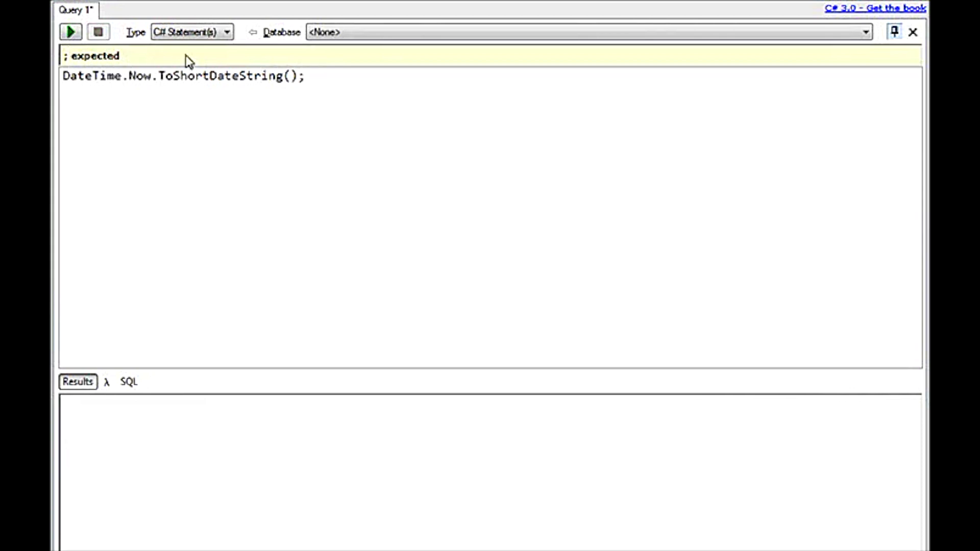
mouse_move(213, 64)
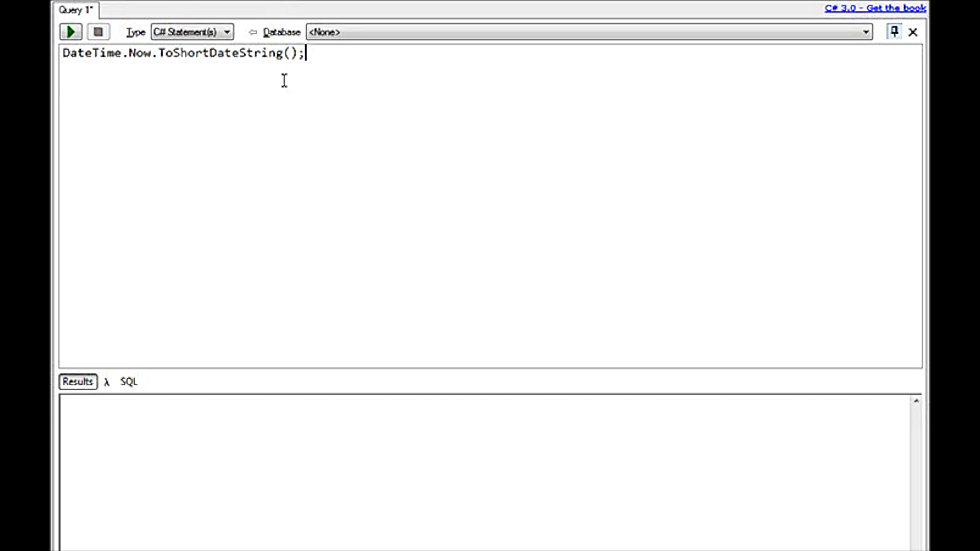
mouse_move(145, 337)
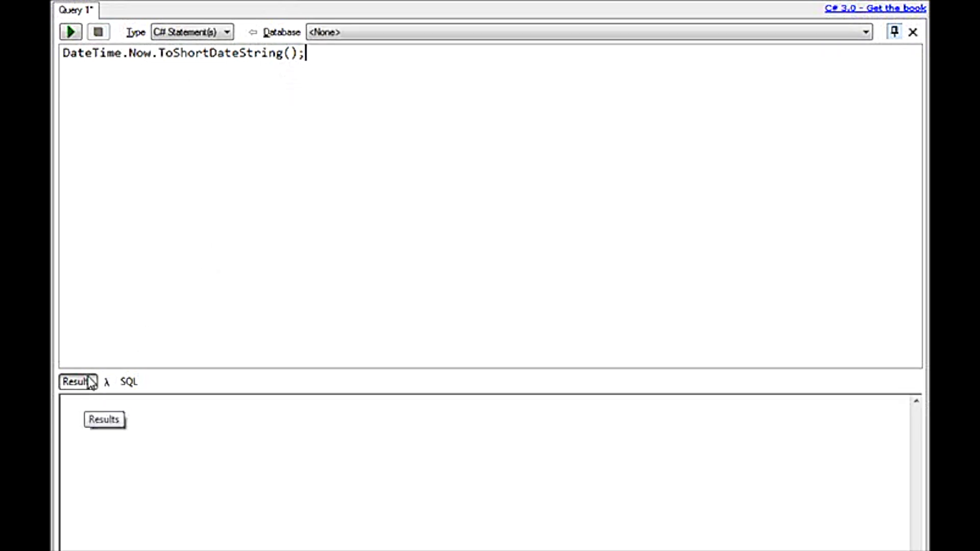
- Append .Dump() to the date statement and run it, printing 7/3/2008 in the results
text(.Dump()
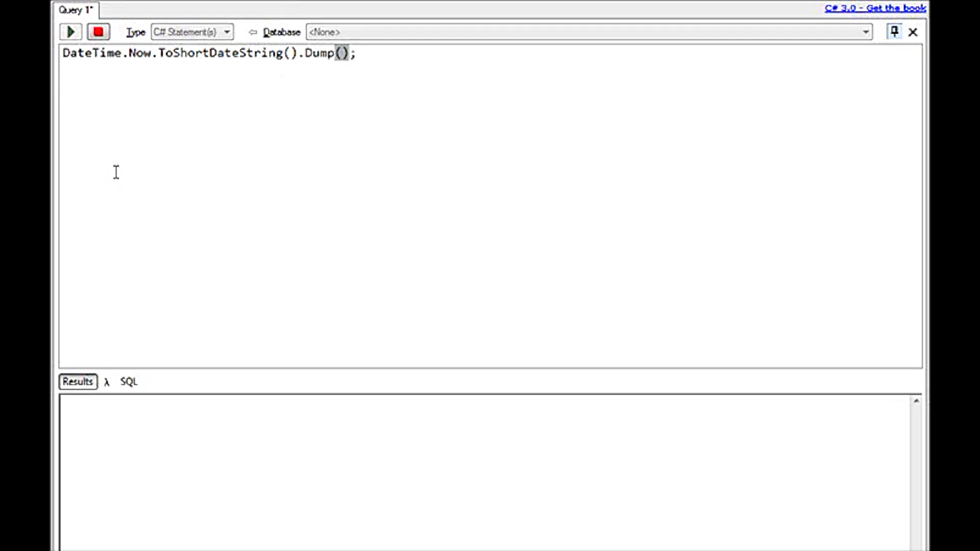
click(71, 31)
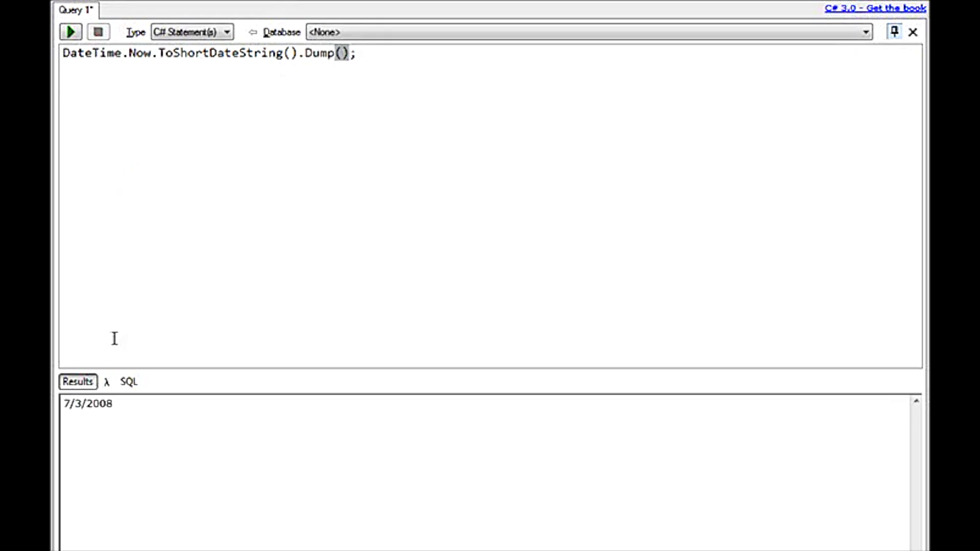
double_click(88, 403)
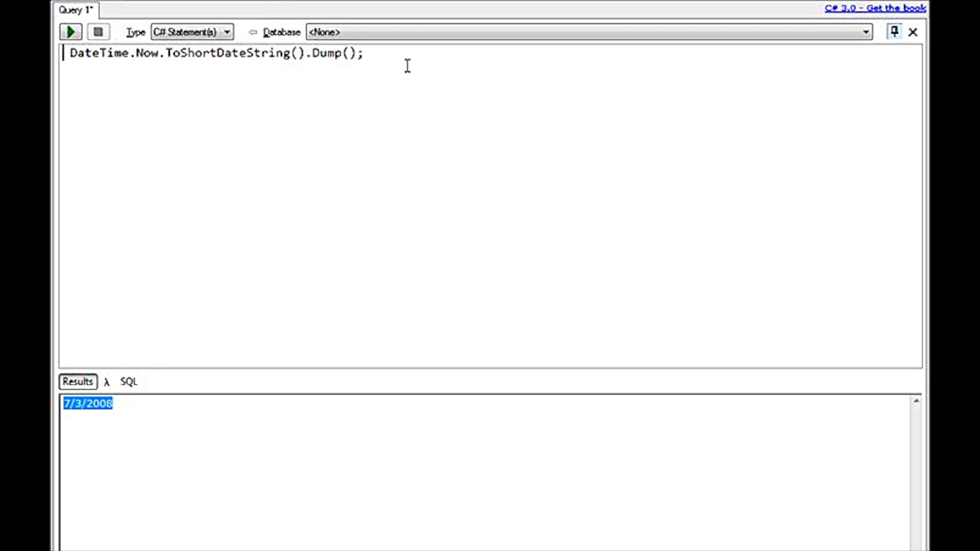
mouse_move(299, 99)
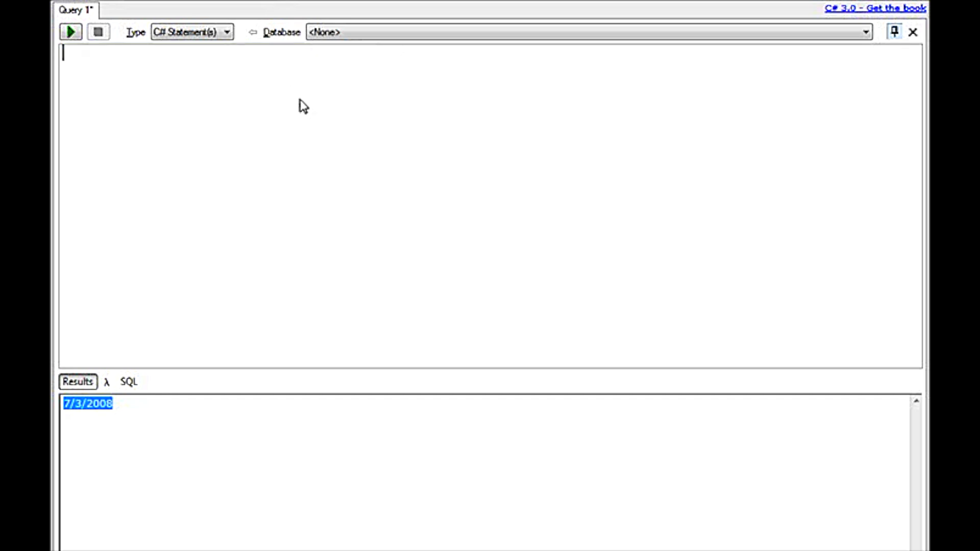
- Write a List<string> with four Add("Value ...") calls followed by list.Dump() lines
text(var list -)
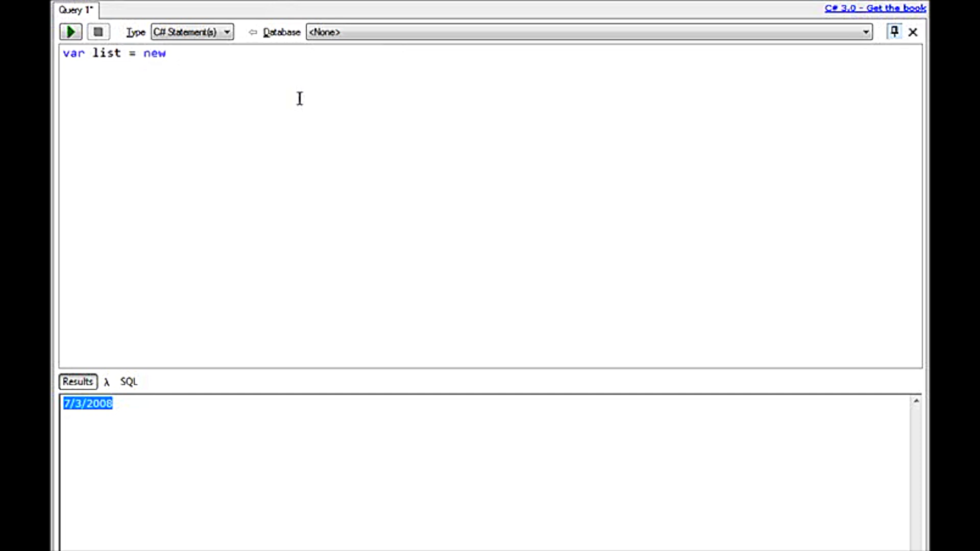
text(List<string>)
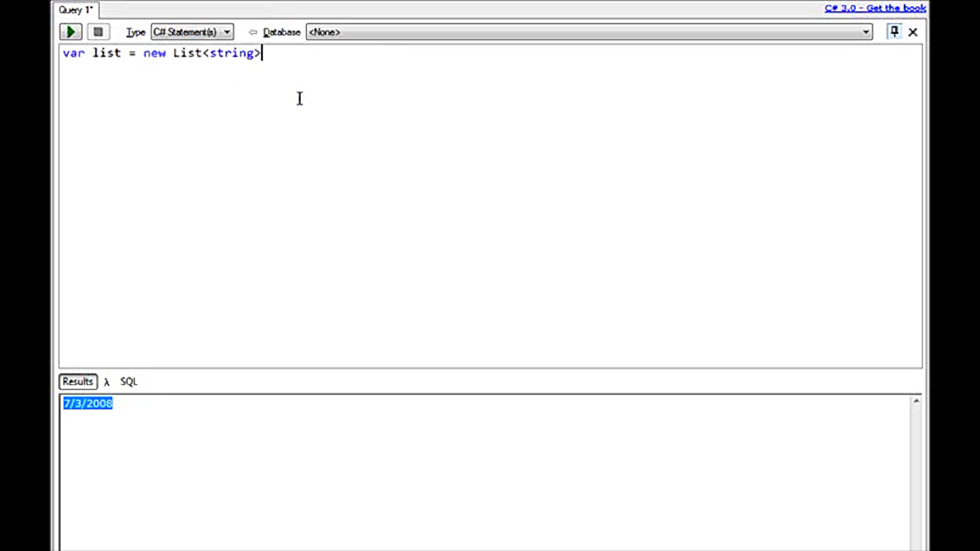
text(();)
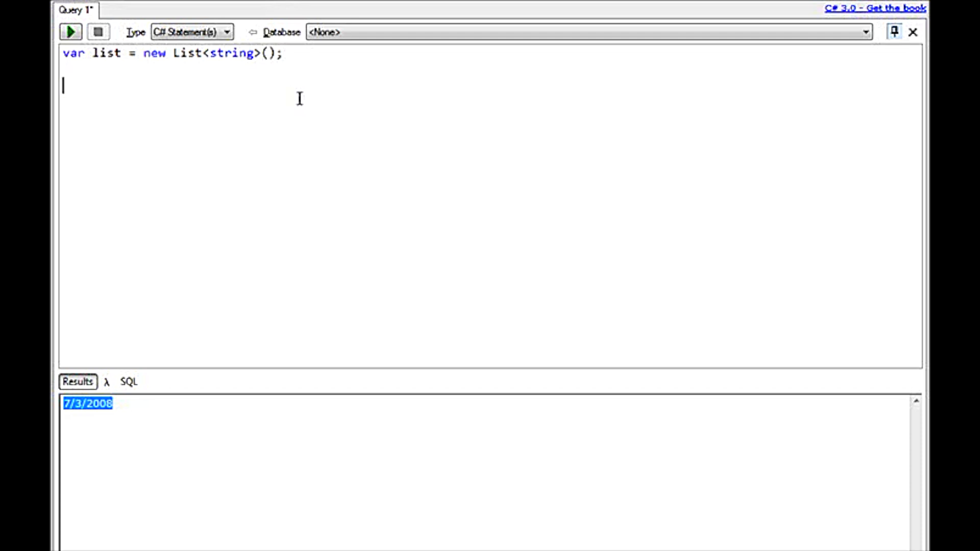
text(list.Add)
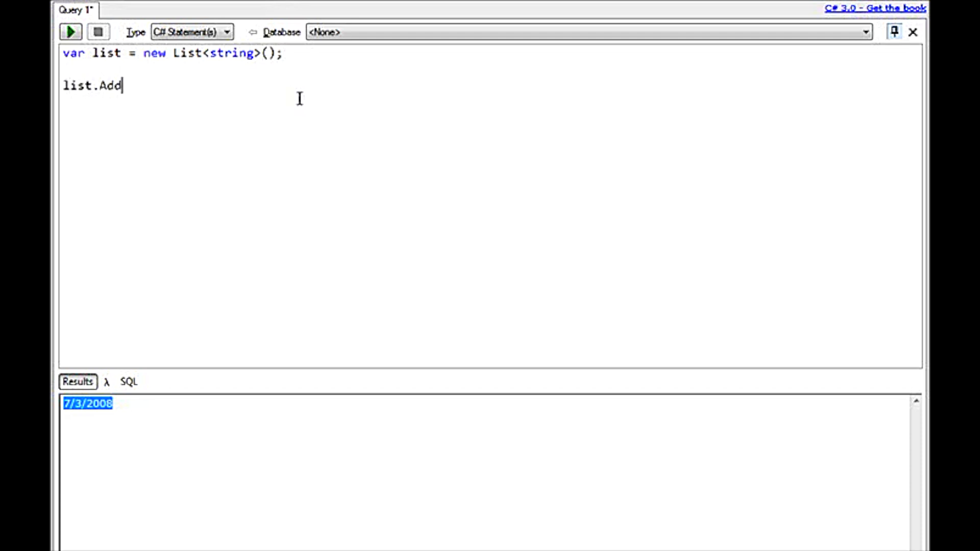
text(()
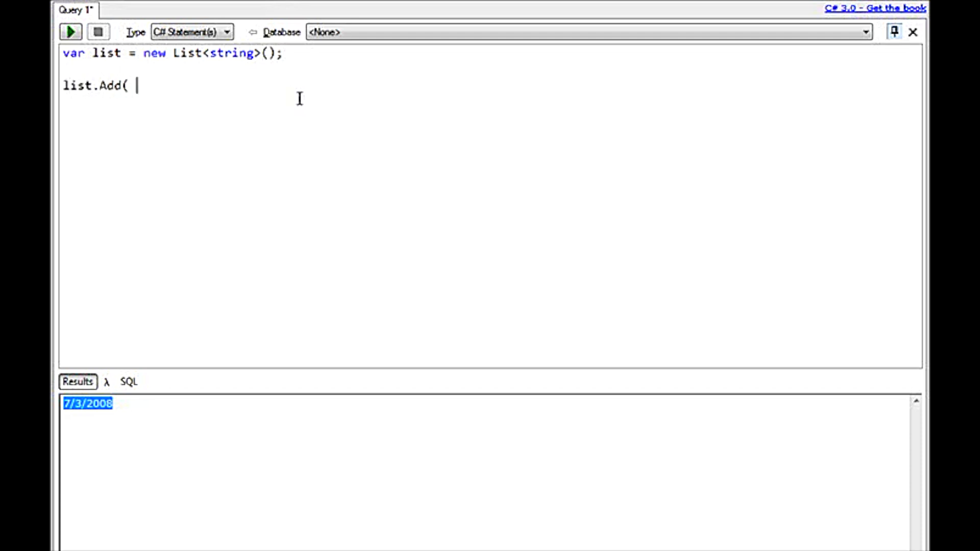
text(")
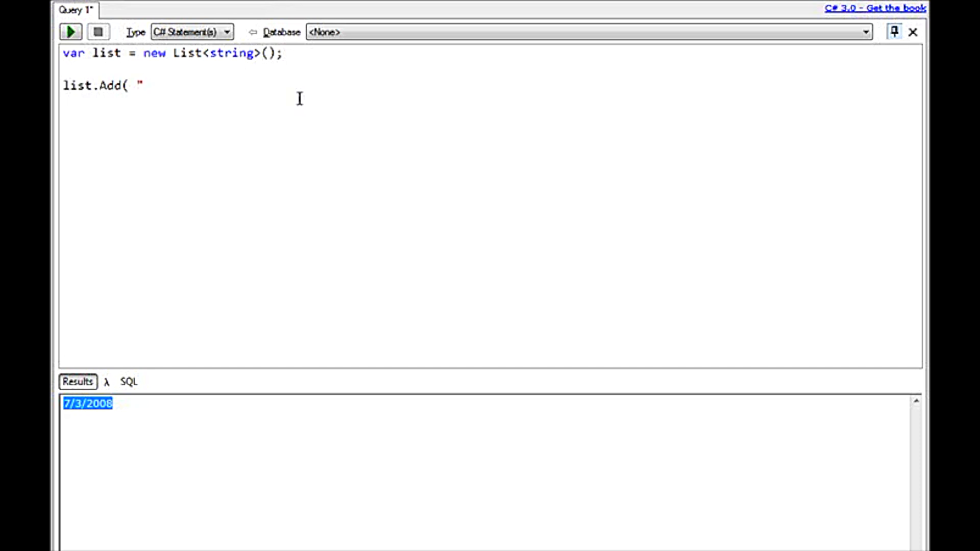
text(Value 1")
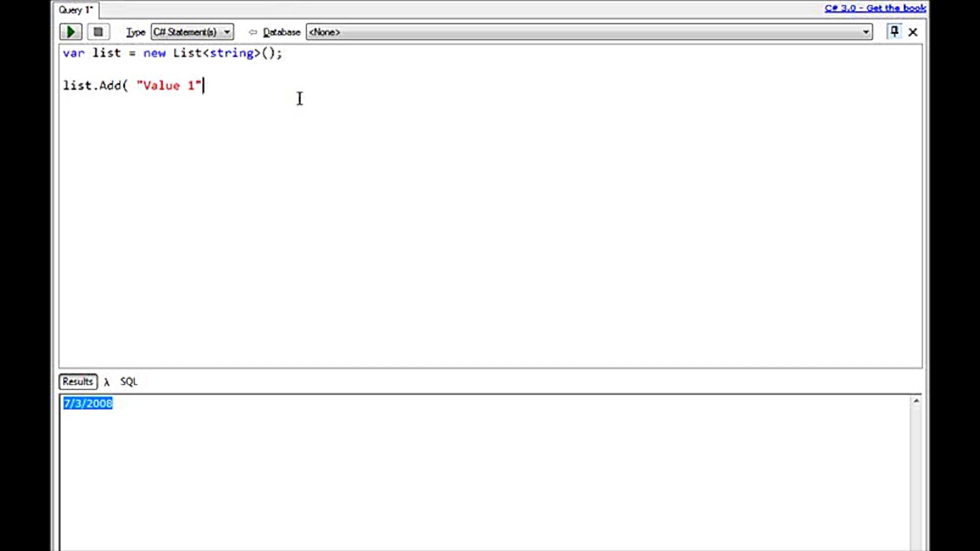
text();)
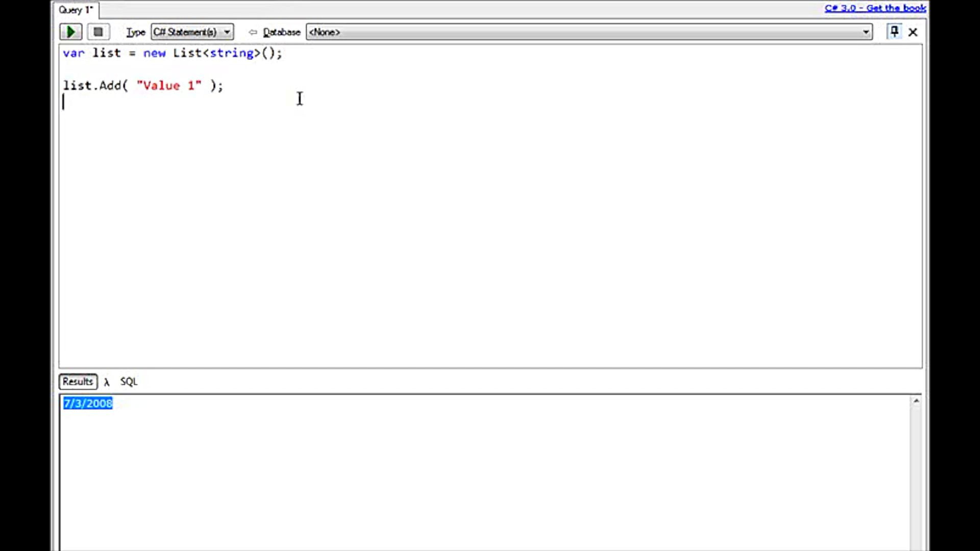
text(list.Add( "Value 1" );)
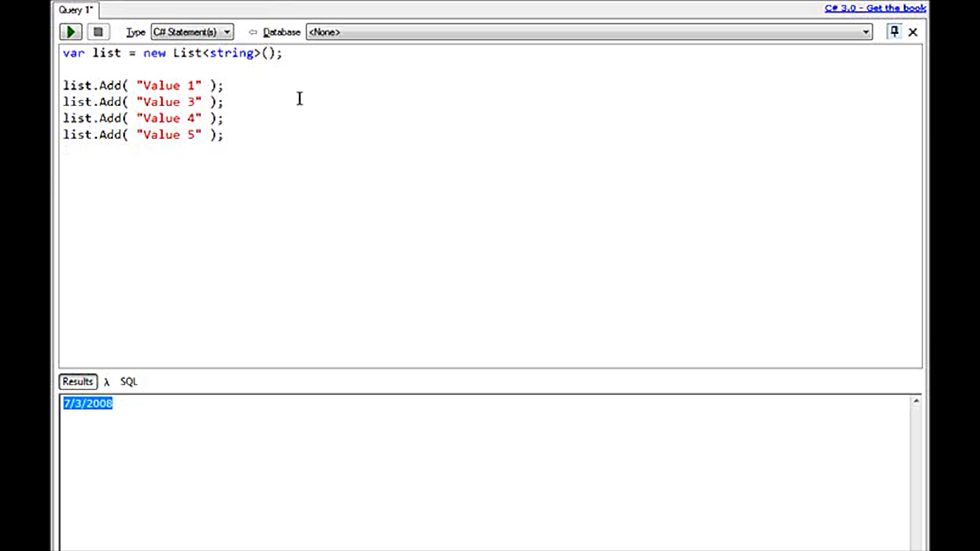
text(list.Dump())
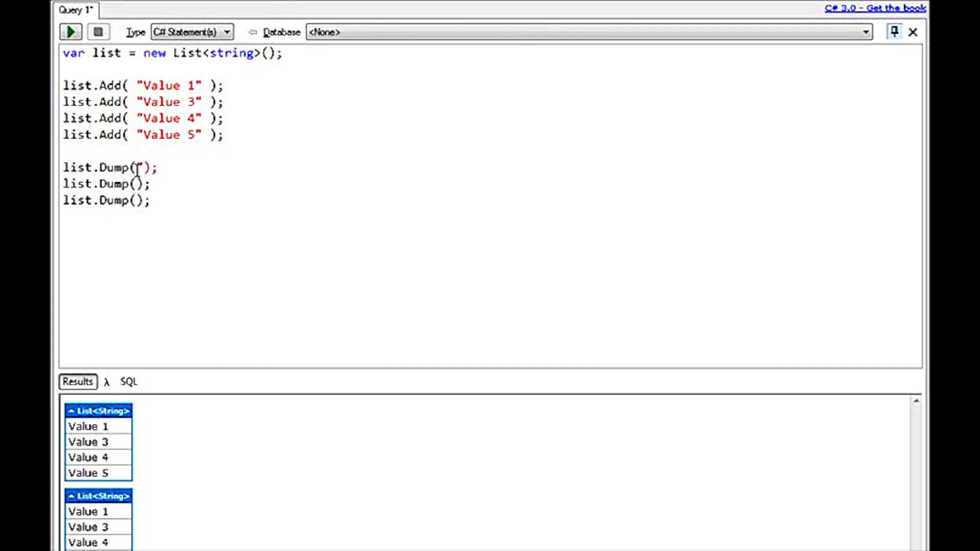
- Give the dumps "Item 1" headings, leave the second Dump untitled, then select the three dump lines for removal
text(Item)
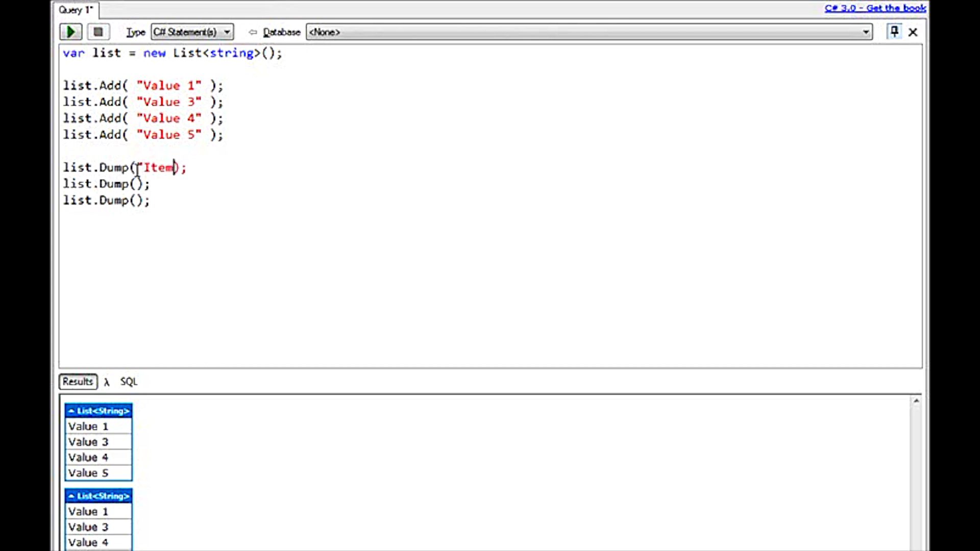
text(1)
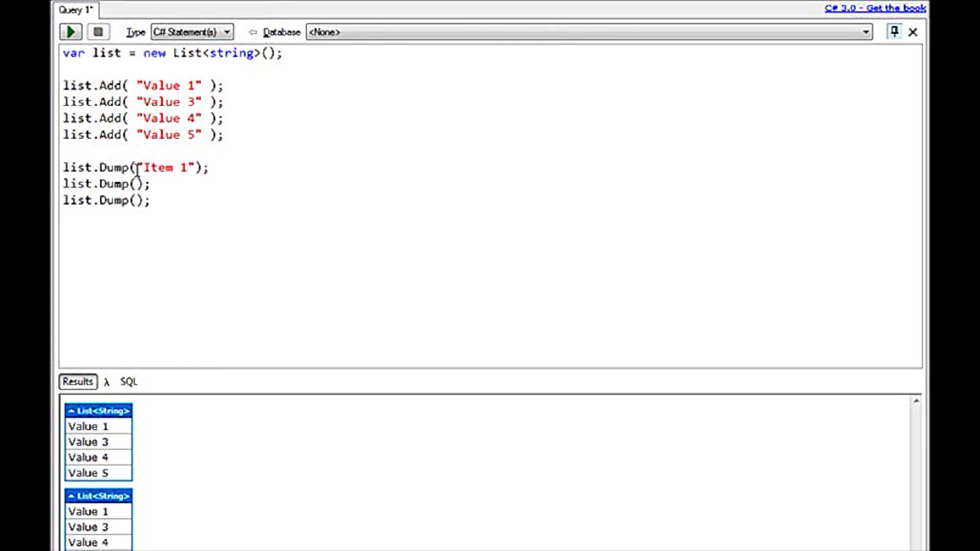
text("Item 1")
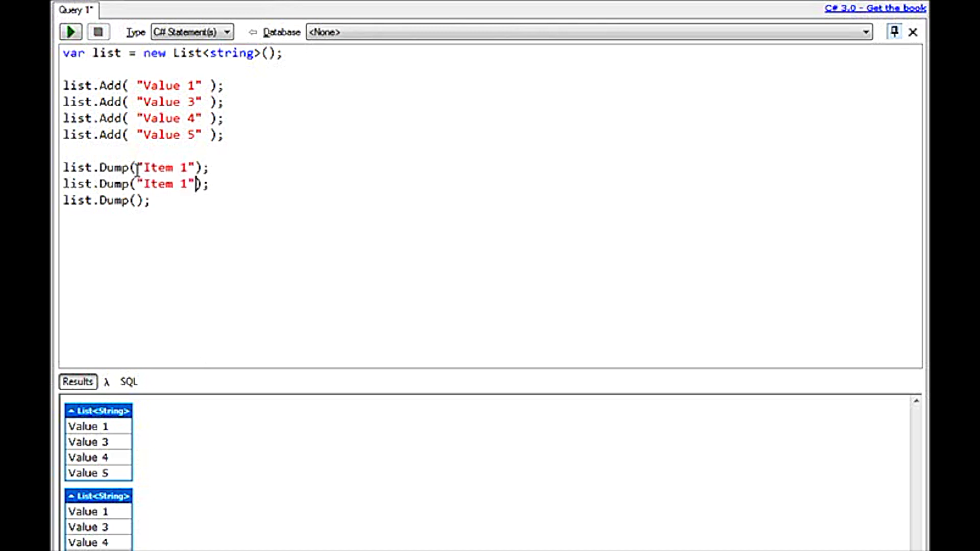
key(Backspace)
text(2)
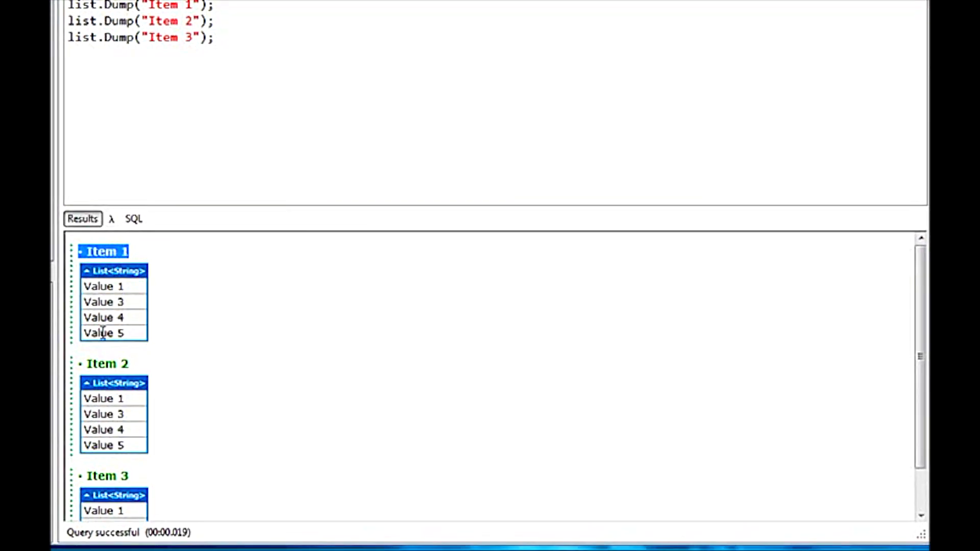
scroll(down, 3)
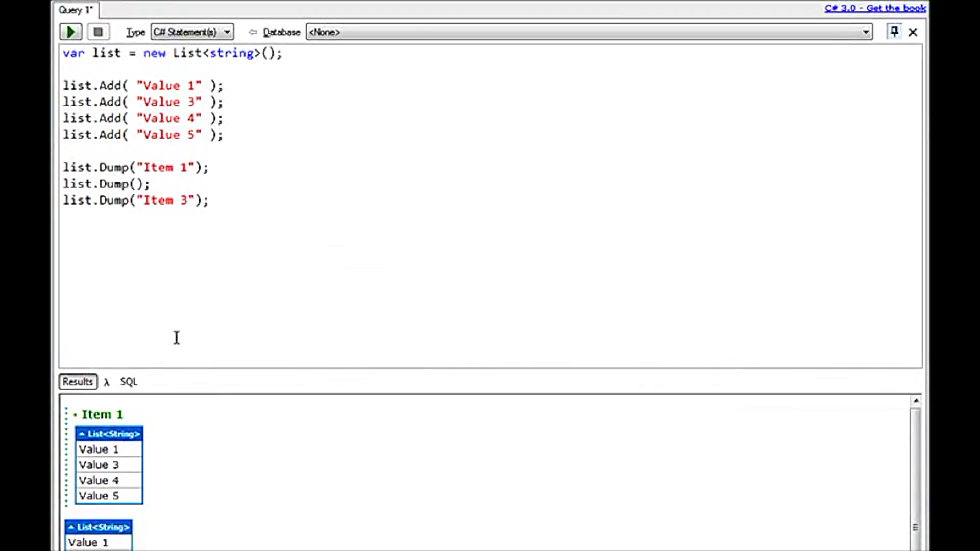
mouse_move(178, 321)
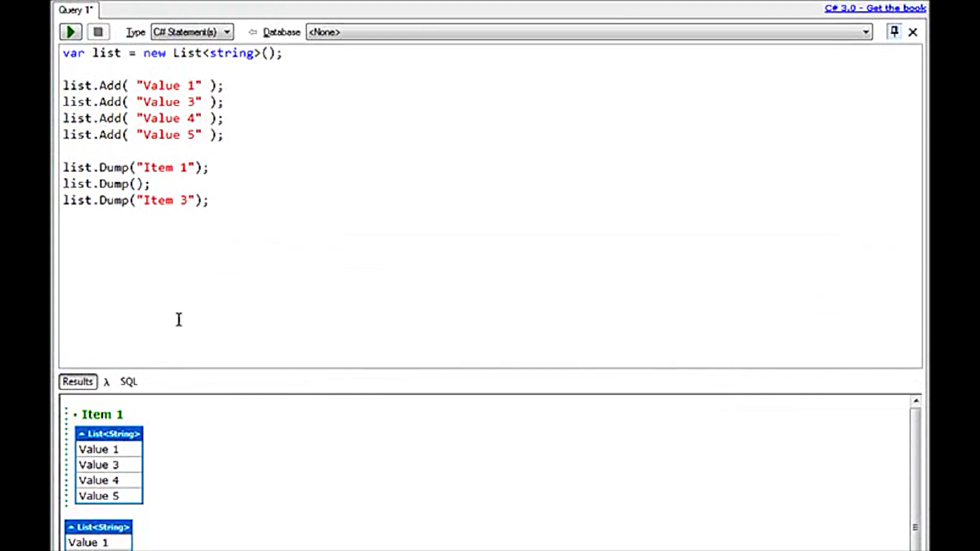
drag(153, 200, 209, 200)
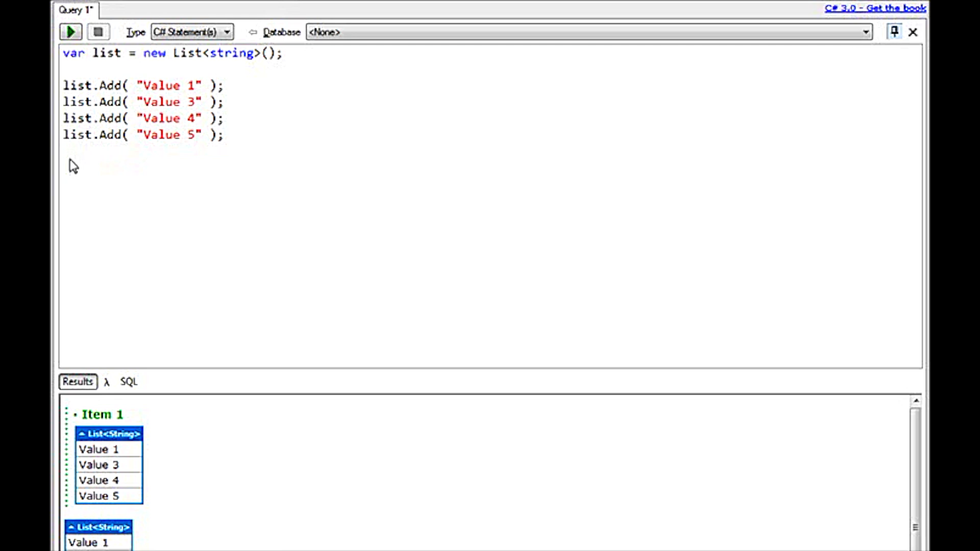
- Change the declaration from List<string> to Dictionary<string, List<string>>
click(62, 150)
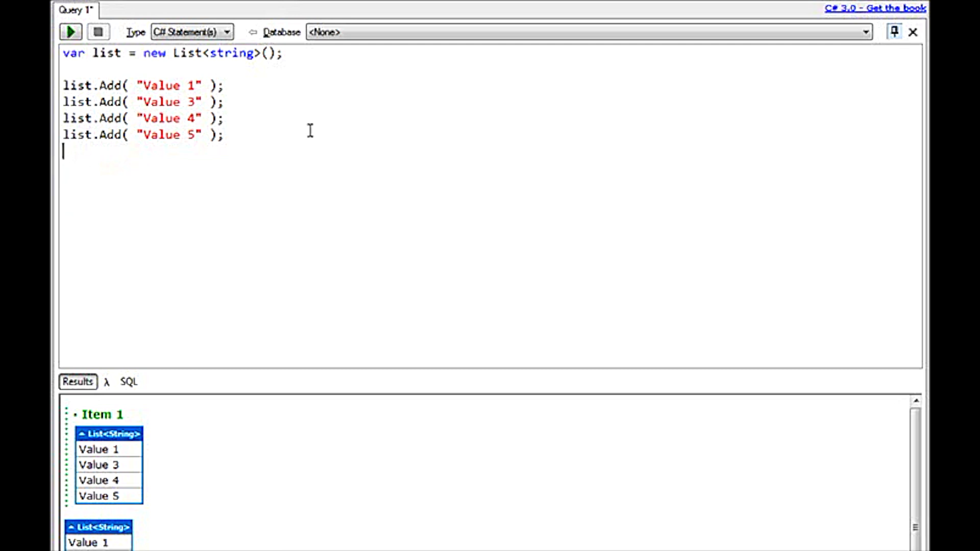
double_click(185, 53)
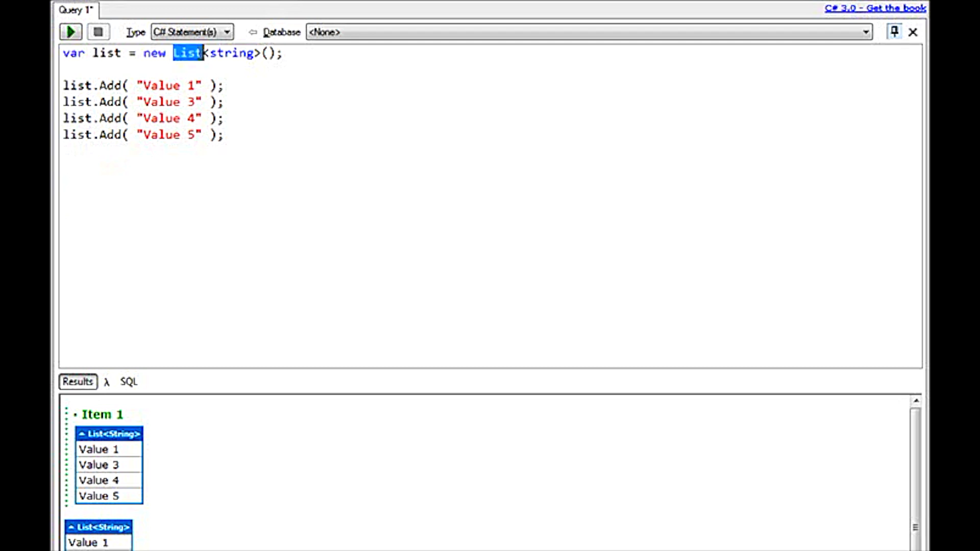
text(Dic)
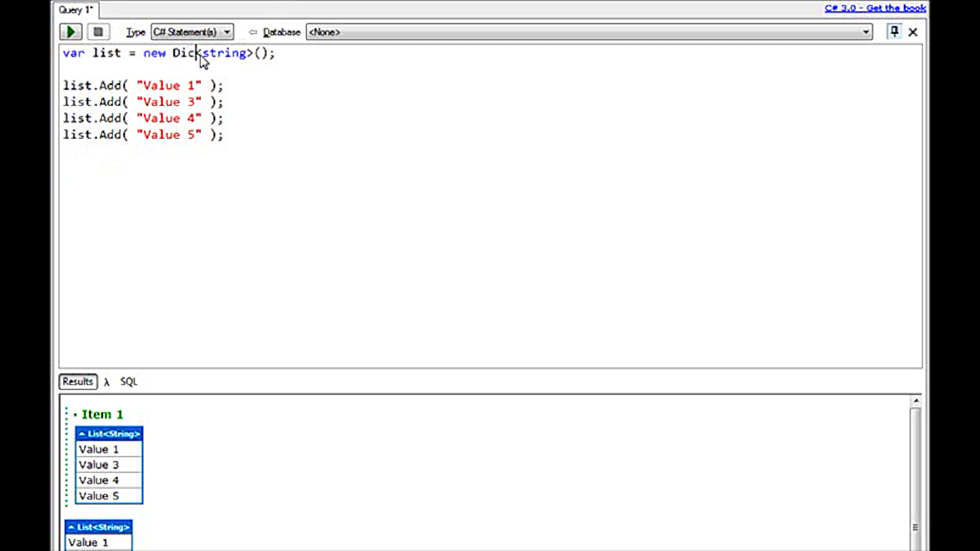
text(tionary)
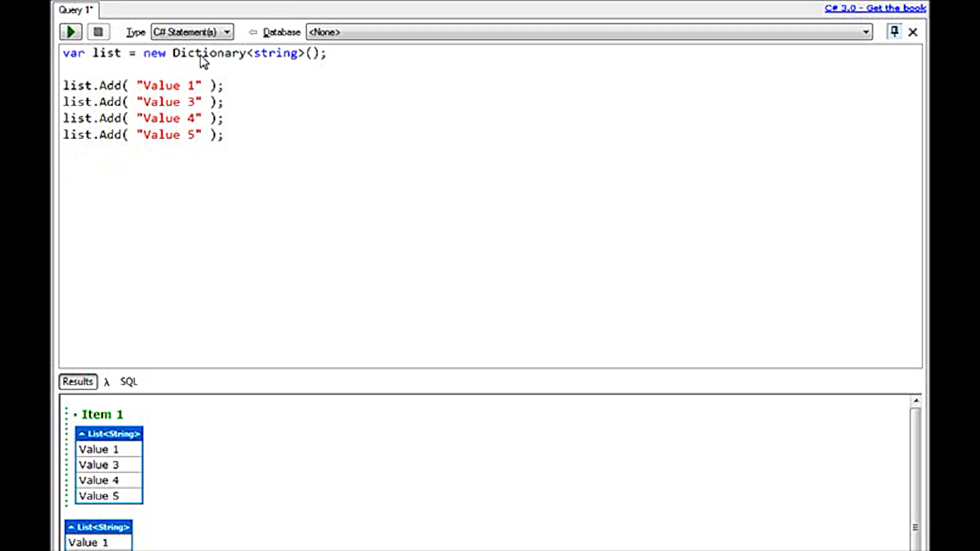
text(, List<string>)
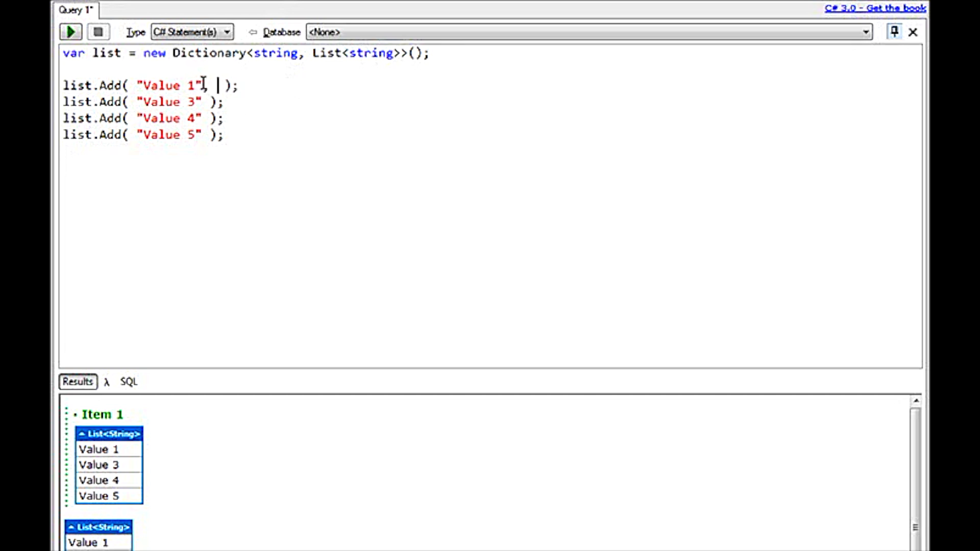
- Make each Add pair its Value key with a new List<string>{"Test", "Test 2"
text(new l)
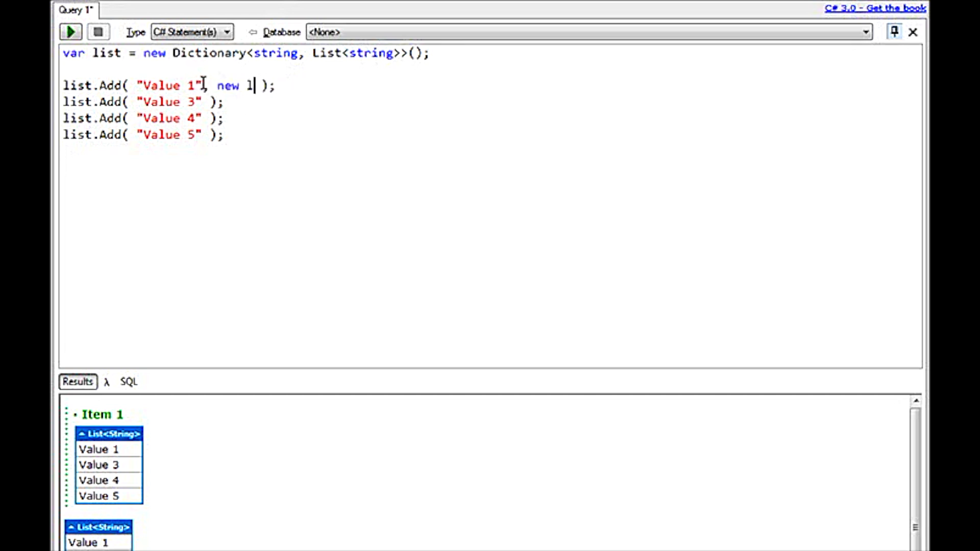
text(ist<string)
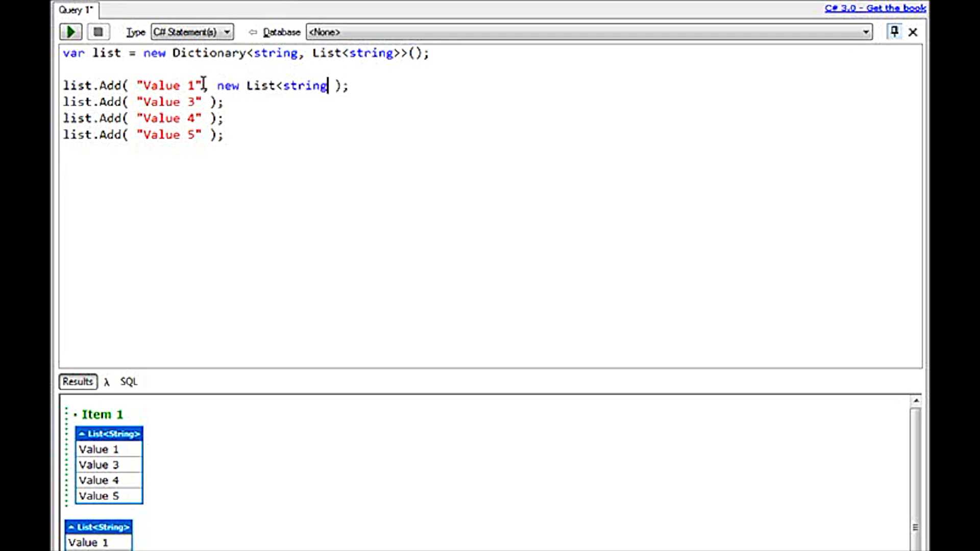
text({)
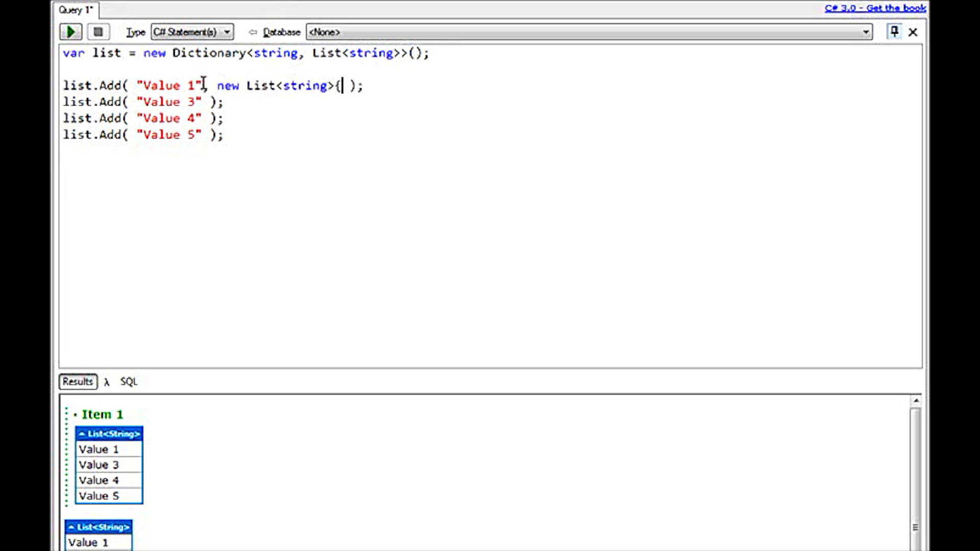
text(")
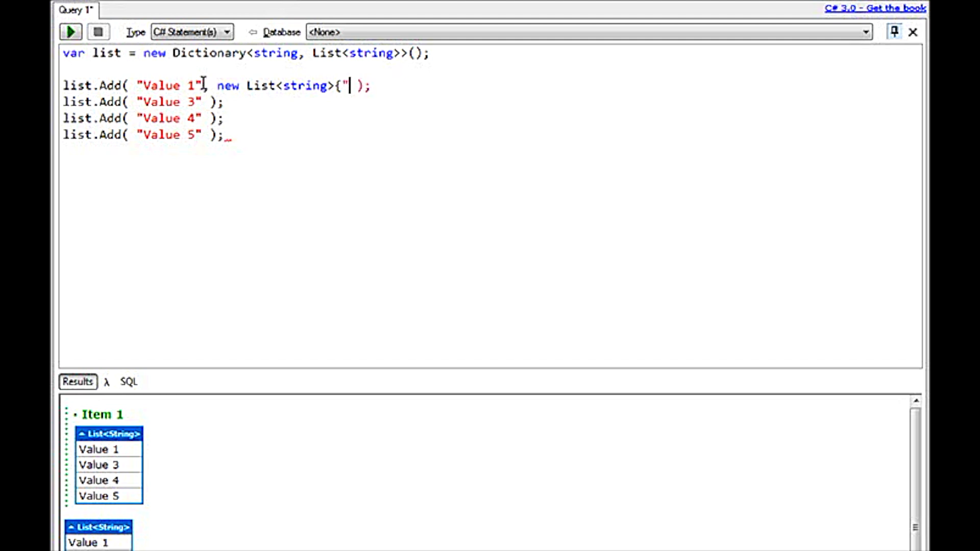
text(Test", "Test 2)
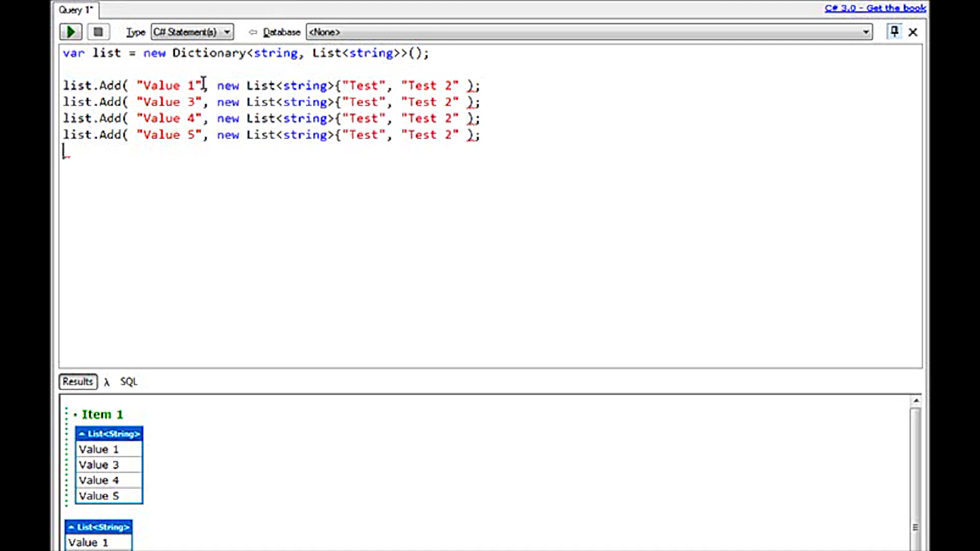
- Append list.Dump(); and run, exposing the missing closing braces in the Add lines
text(list.Dump();)
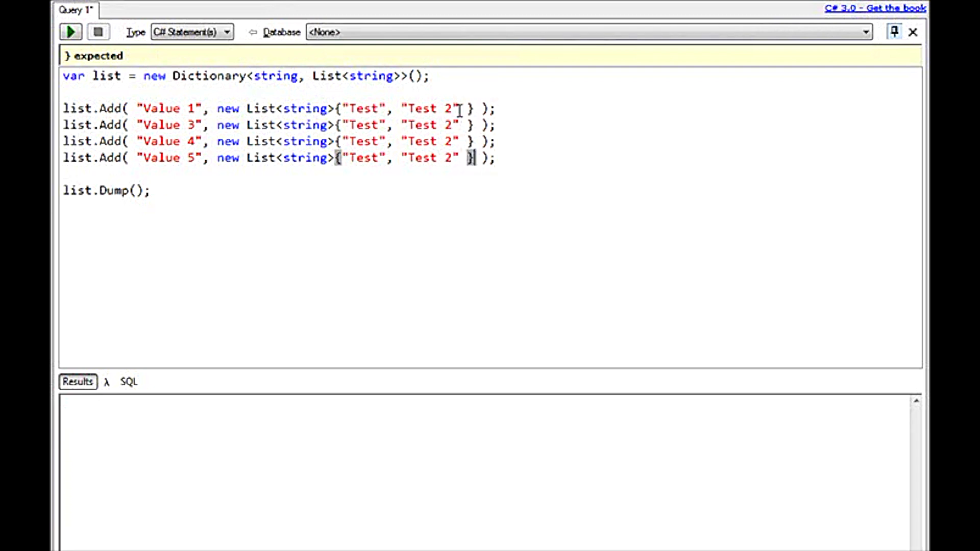
click(70, 32)
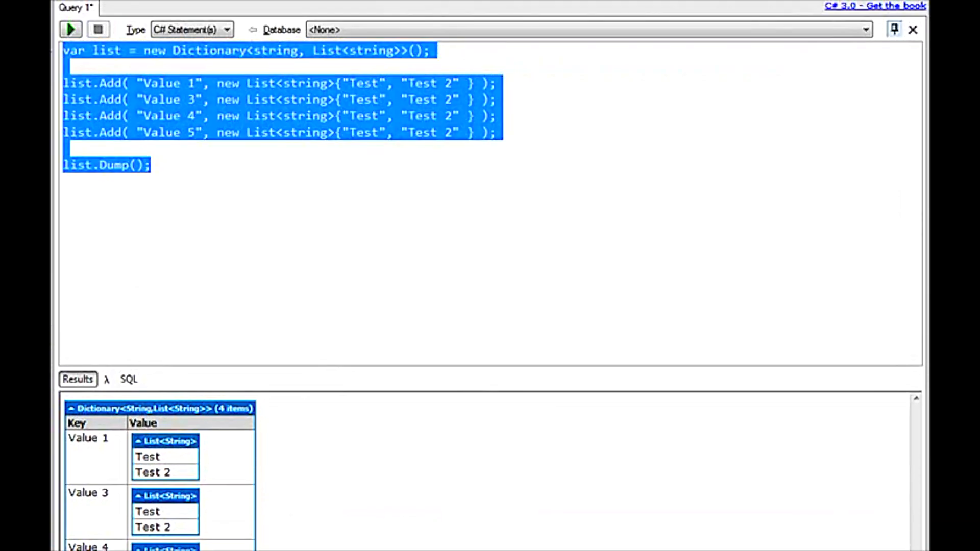
- Write var xDocument = XDocument.Load(@"K:\Demo.xml");
text(var x)
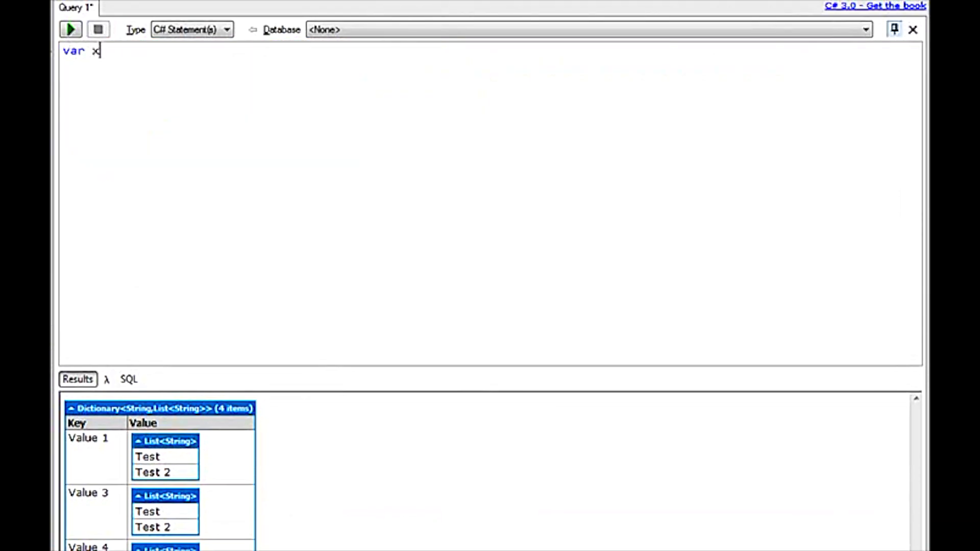
text(Document =)
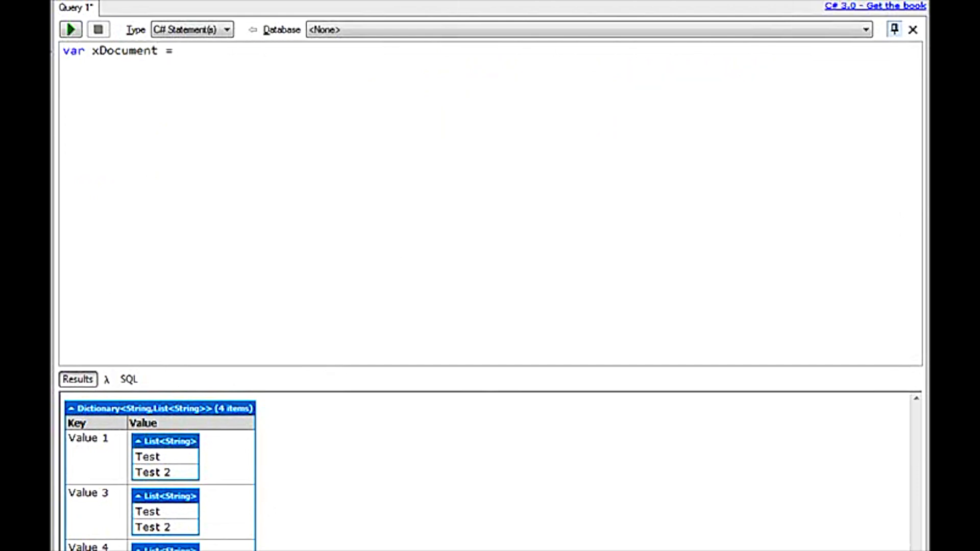
text(XDocument>1)
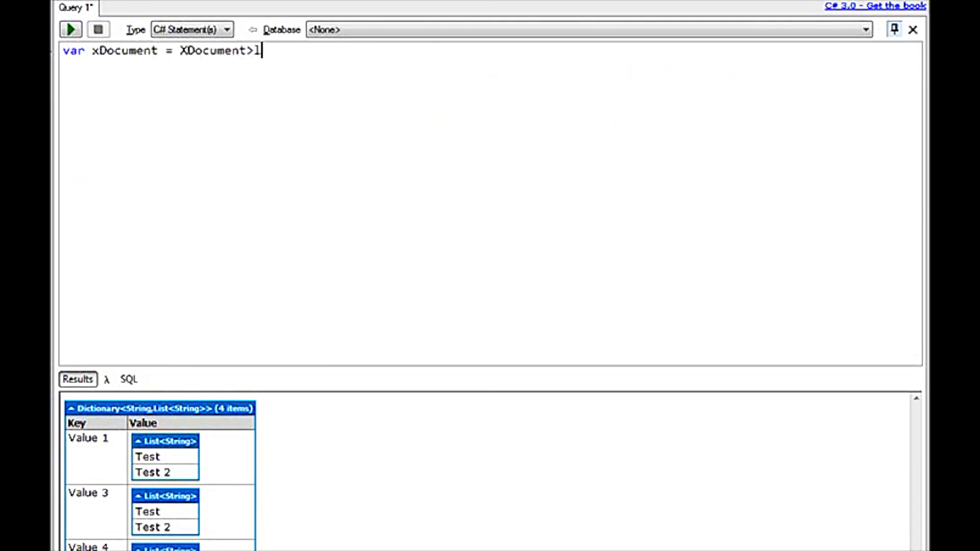
text(.Load( @")
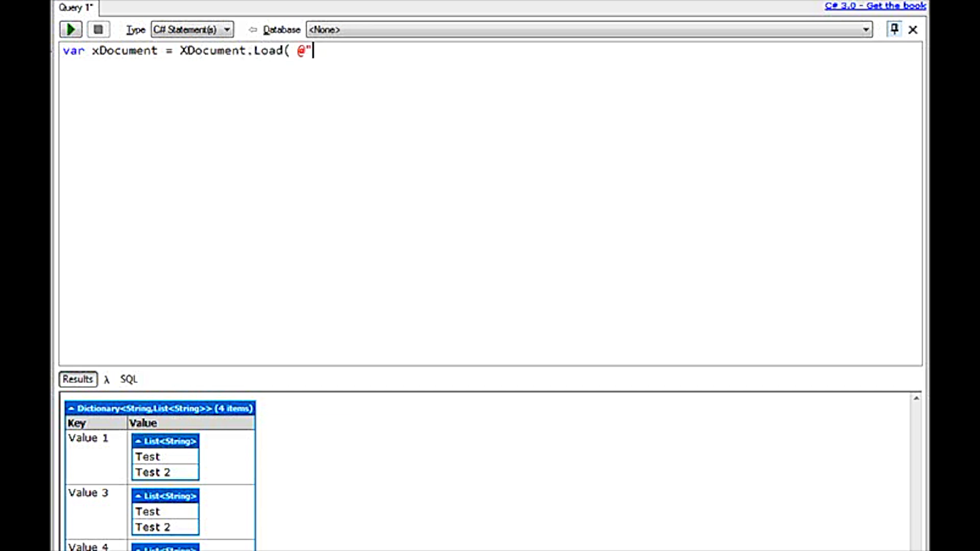
text(K:)
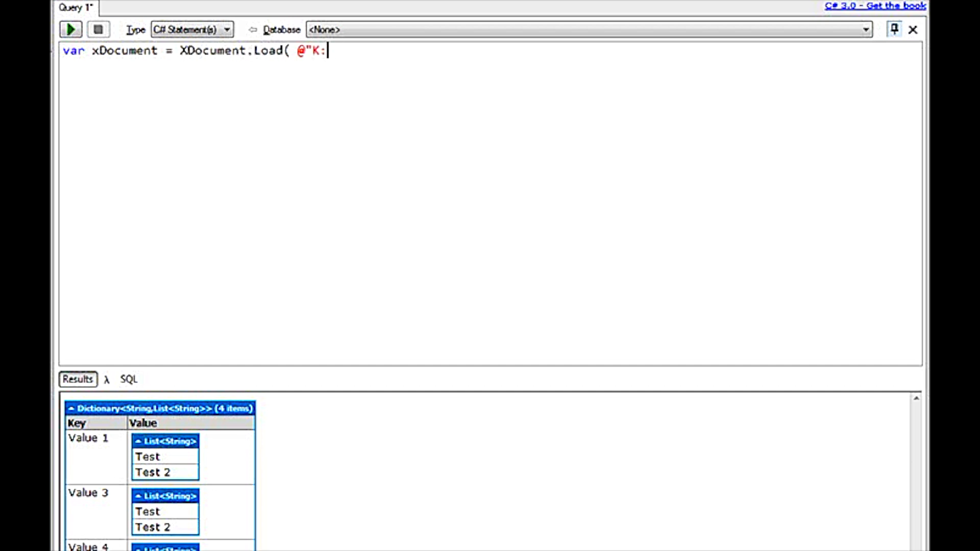
text(\Demo.xml)
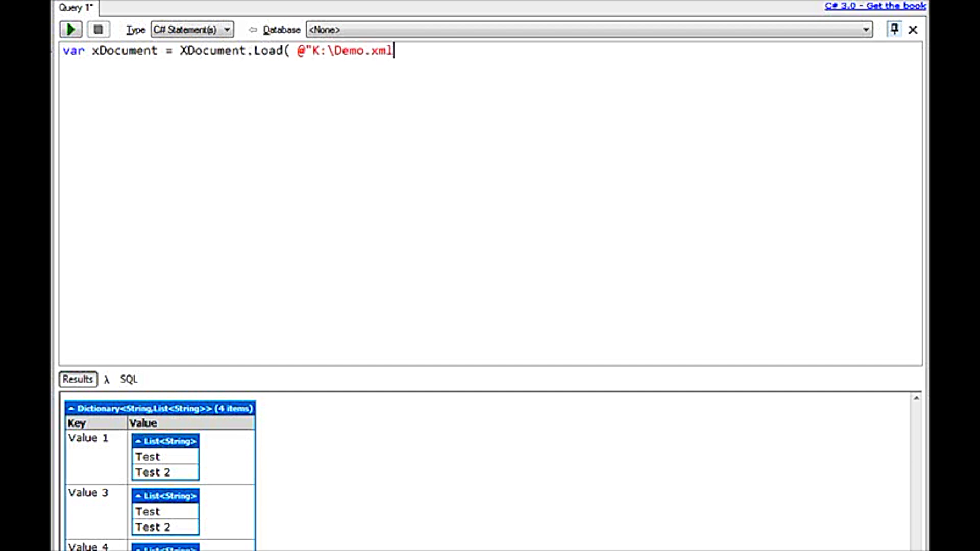
text(" );)
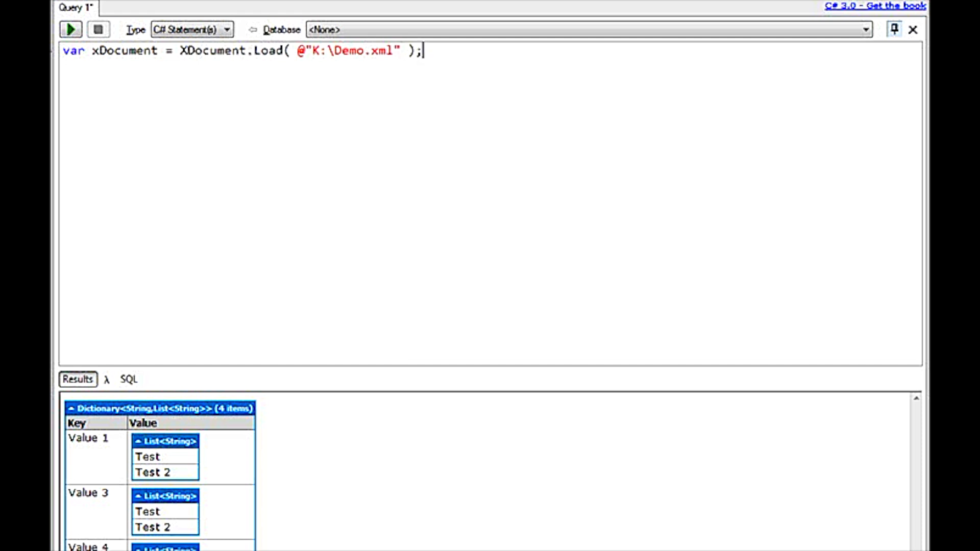
- Add xDocument.Dump(); and run it, showing the RootNode XML in the results
text(xD)
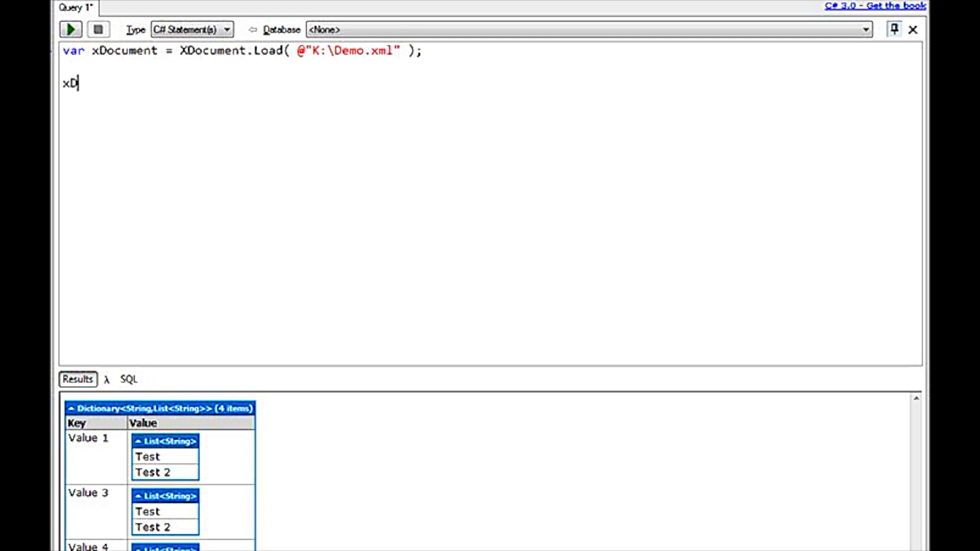
text(ocument.Dump();)
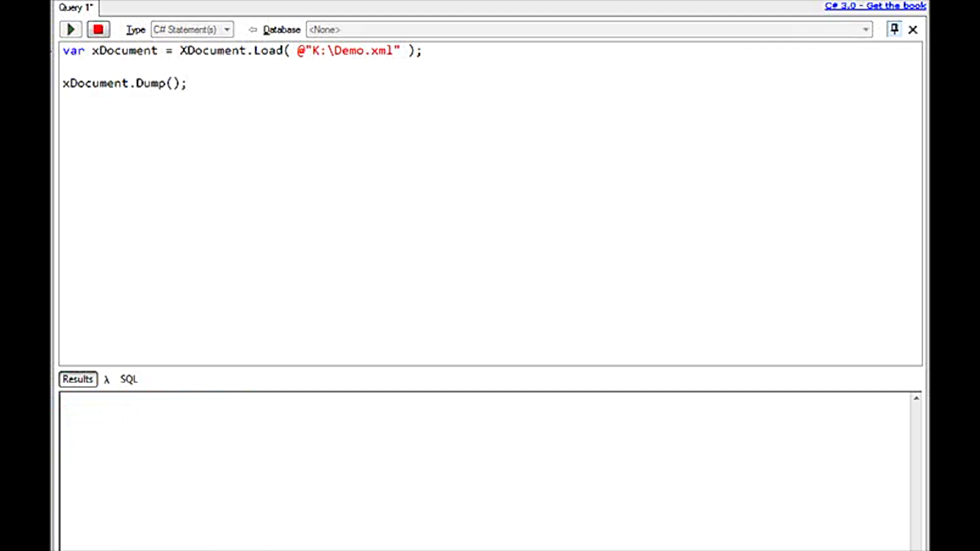
click(71, 30)
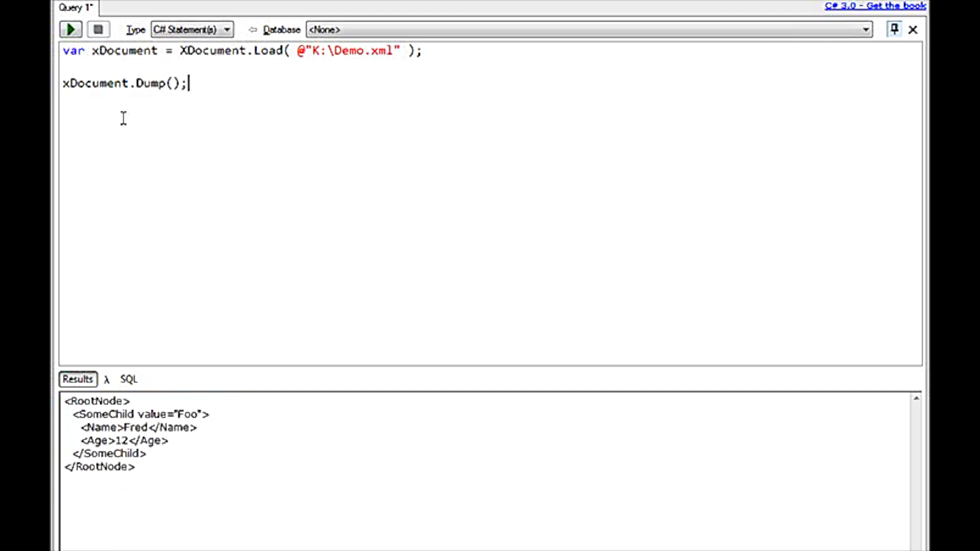
- Add xDocument.Descendants("SomeChild").Count().Dump() and run it after fixing the spelling
text(x)
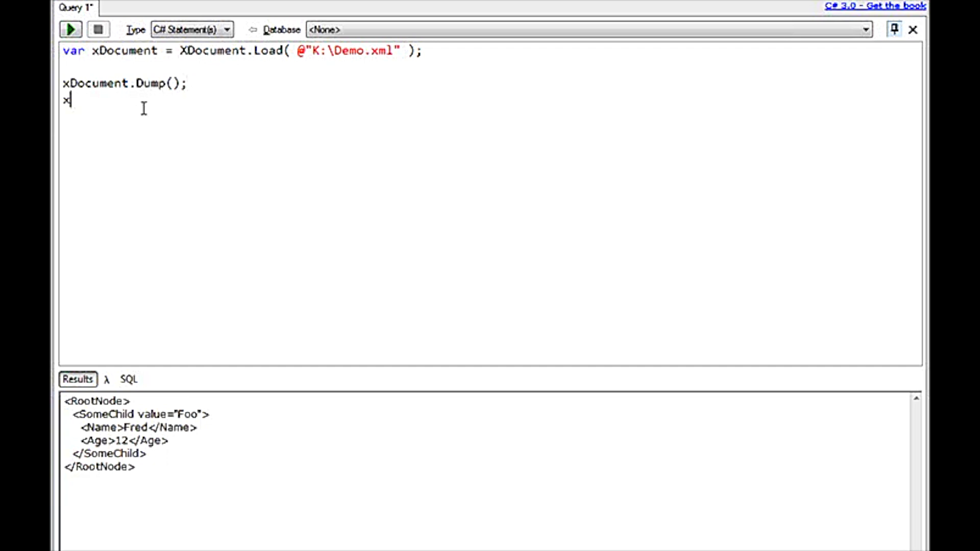
text(Do)
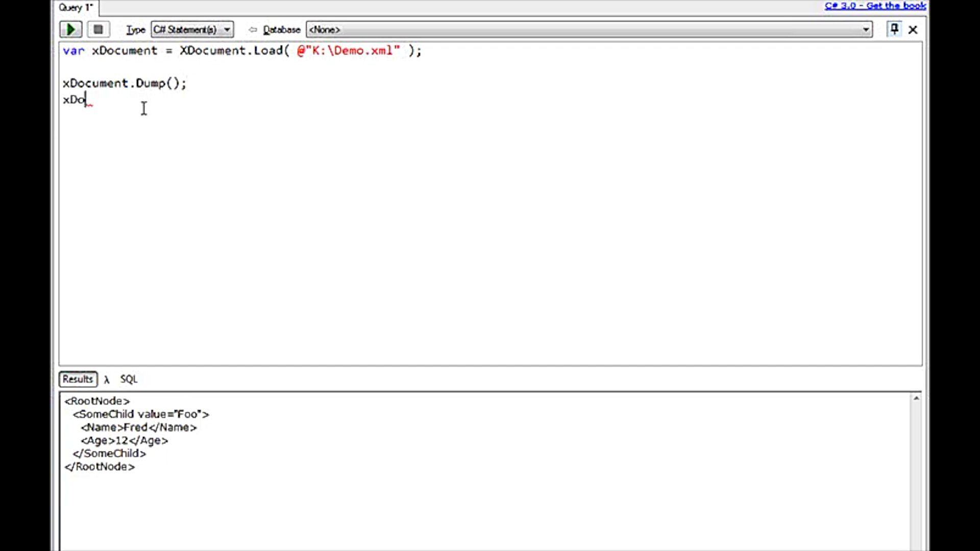
text(cument.De)
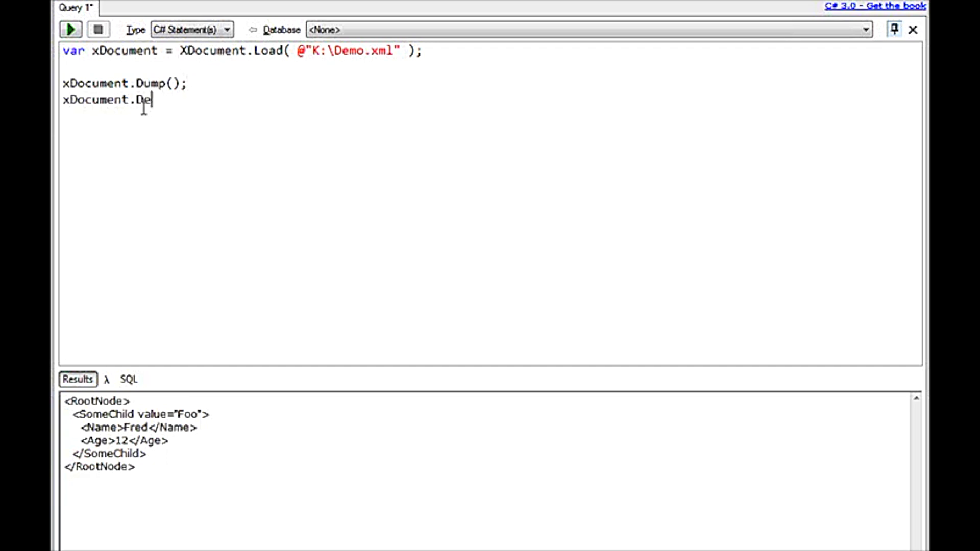
text(cendants(")
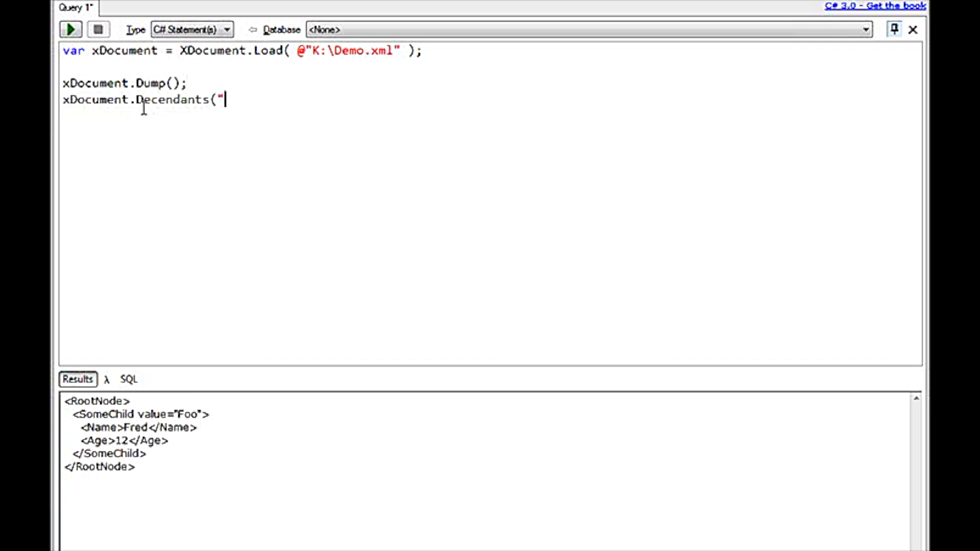
text(SomeChile)
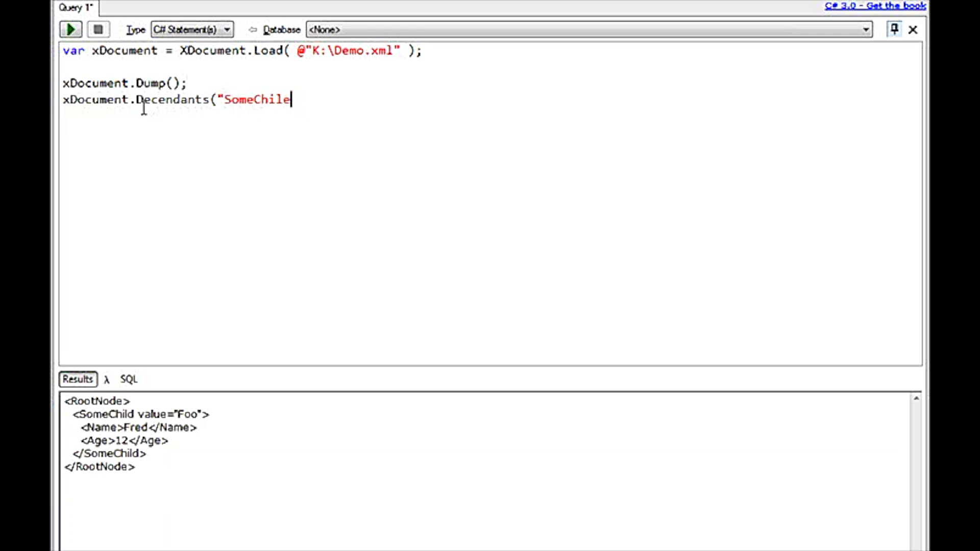
text(d"))
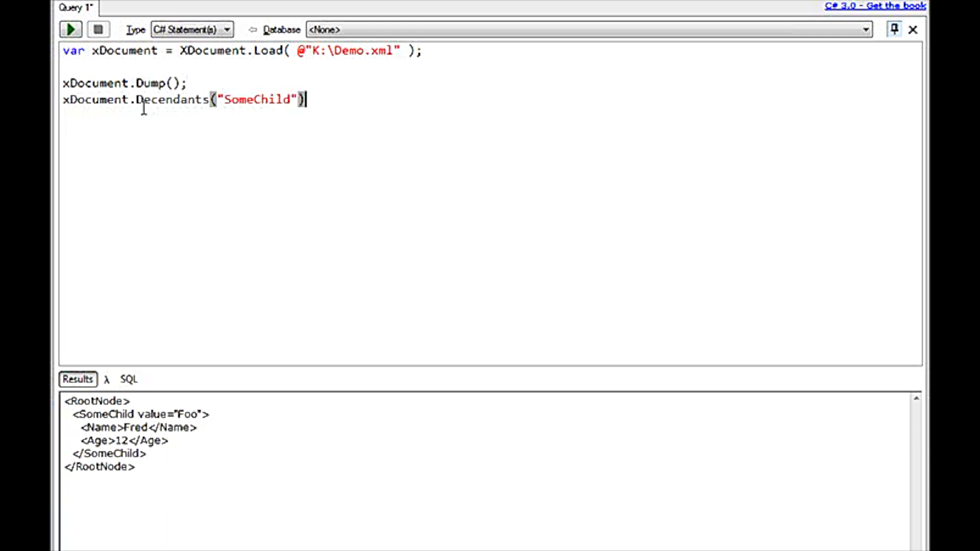
text(.Count().Dump();)
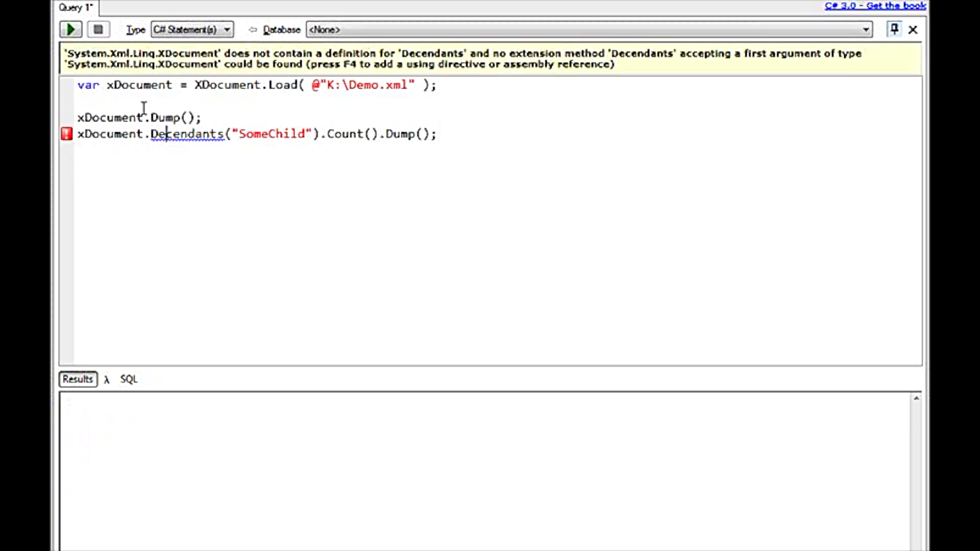
click(71, 30)
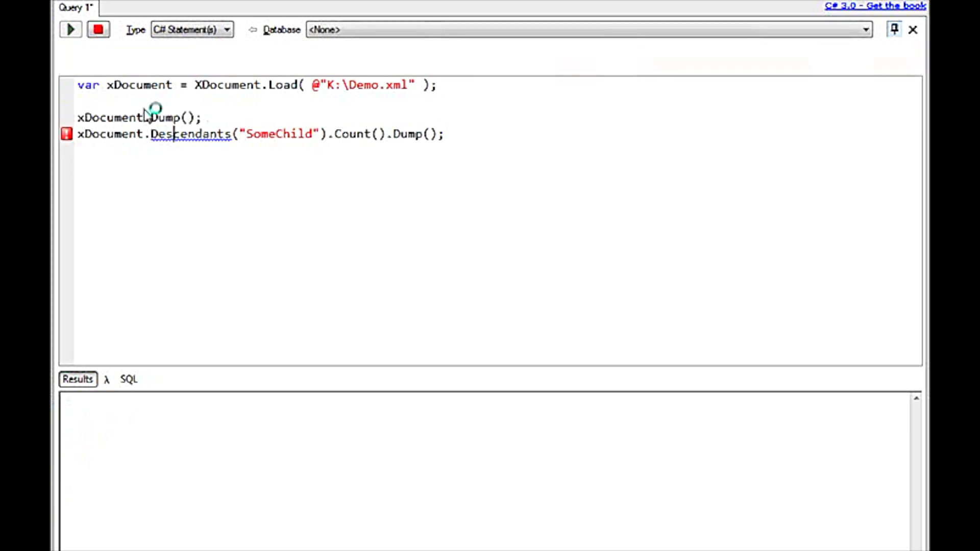
- Give the count dump a "Count" heading and rerun, showing 1 under Count below the XML
click(71, 30)
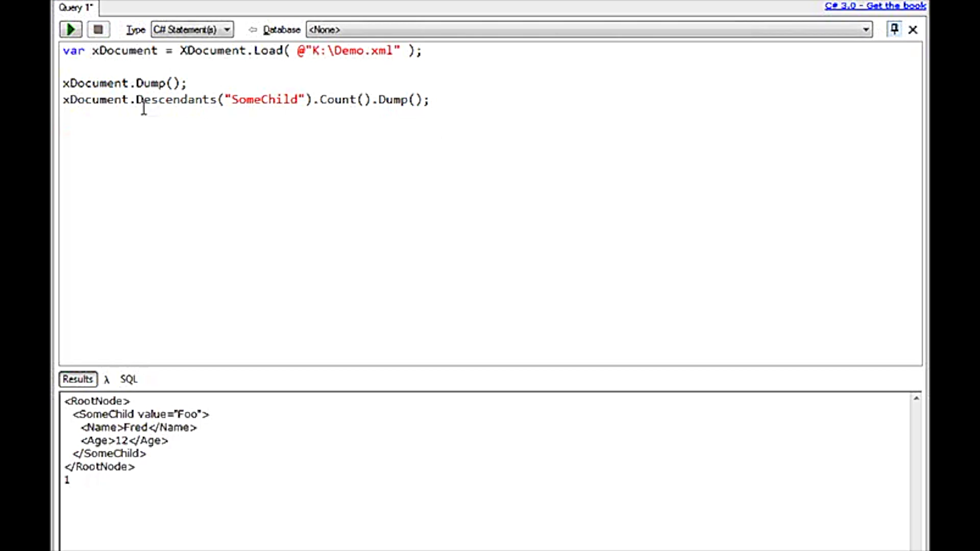
text("Count")
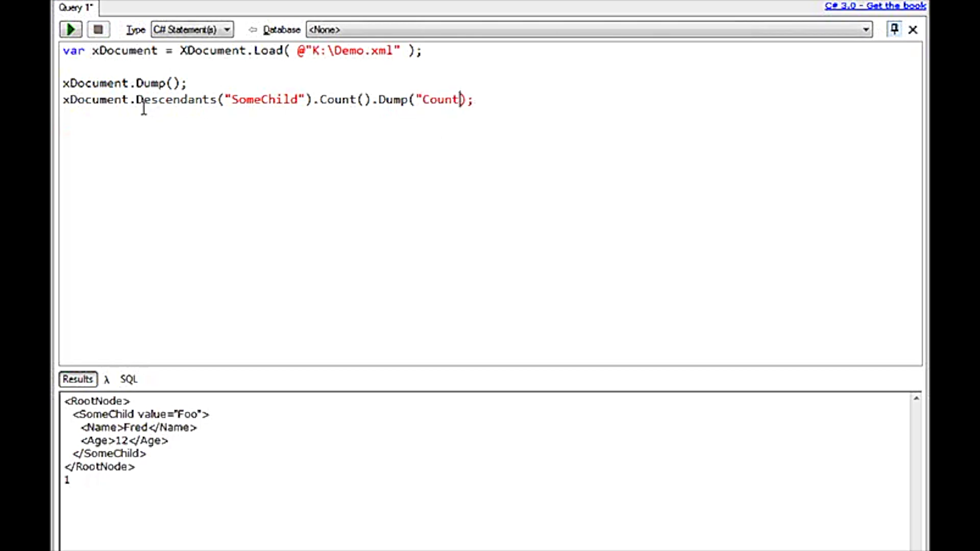
click(70, 30)
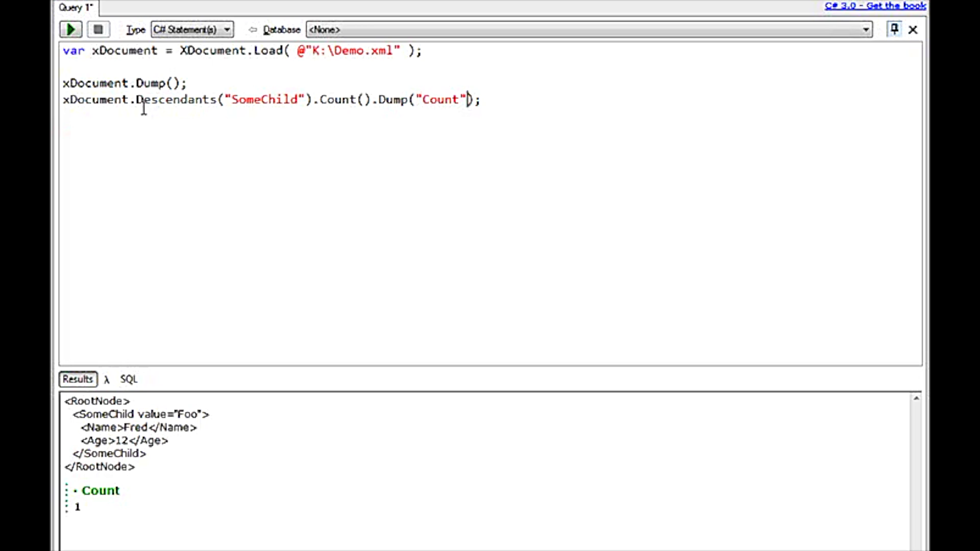
double_click(442, 99)
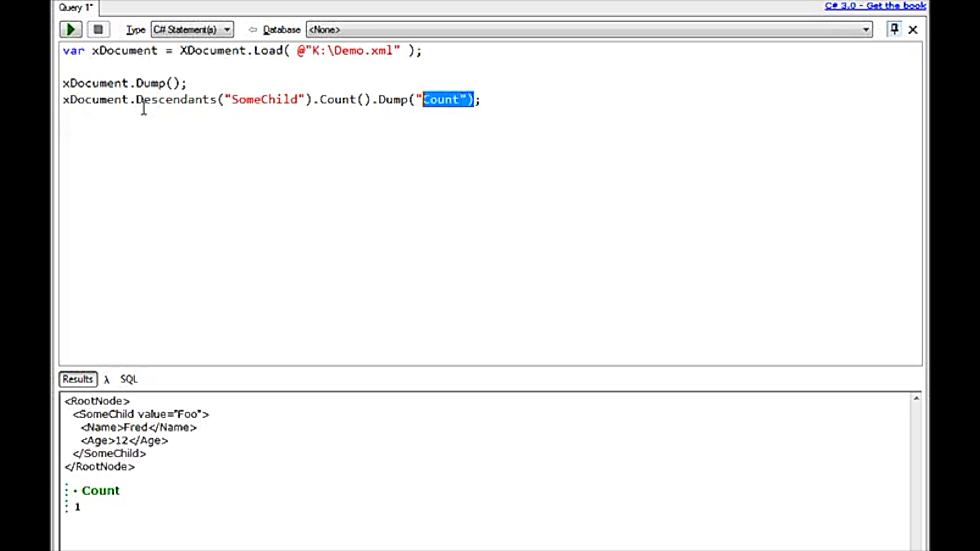
- Store the SomeChild count in var count, add count.Dump(); and run, printing 1 without a heading
key(Delete)
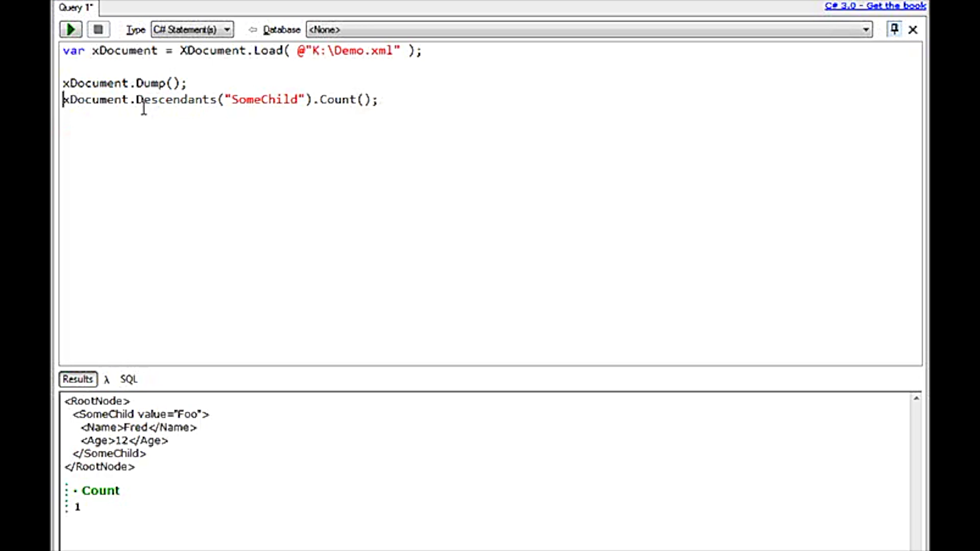
text(var c)
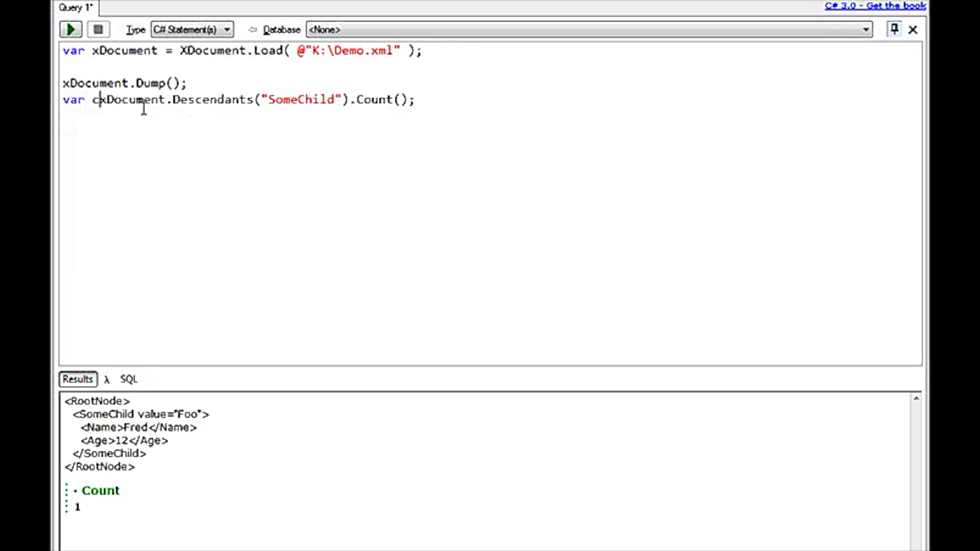
text(ount =)
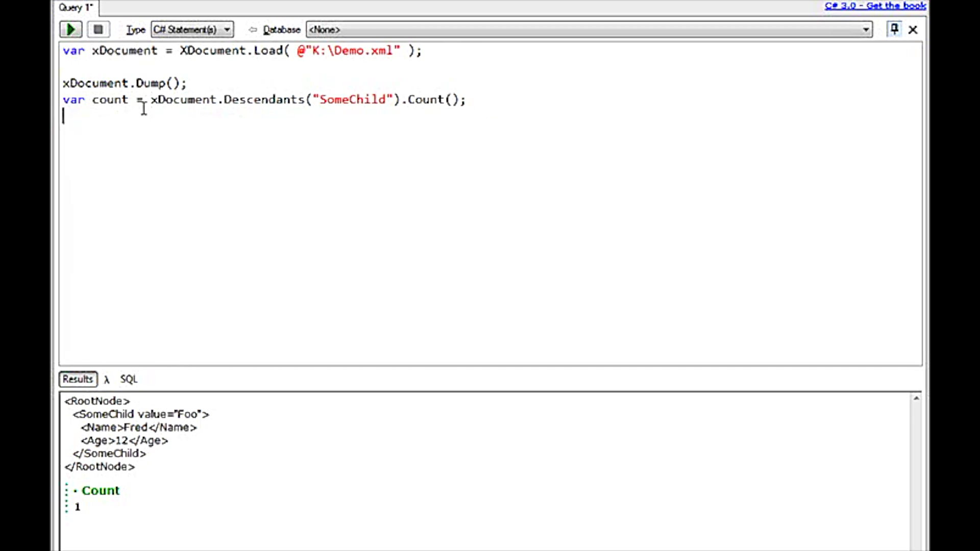
text(count.Du)
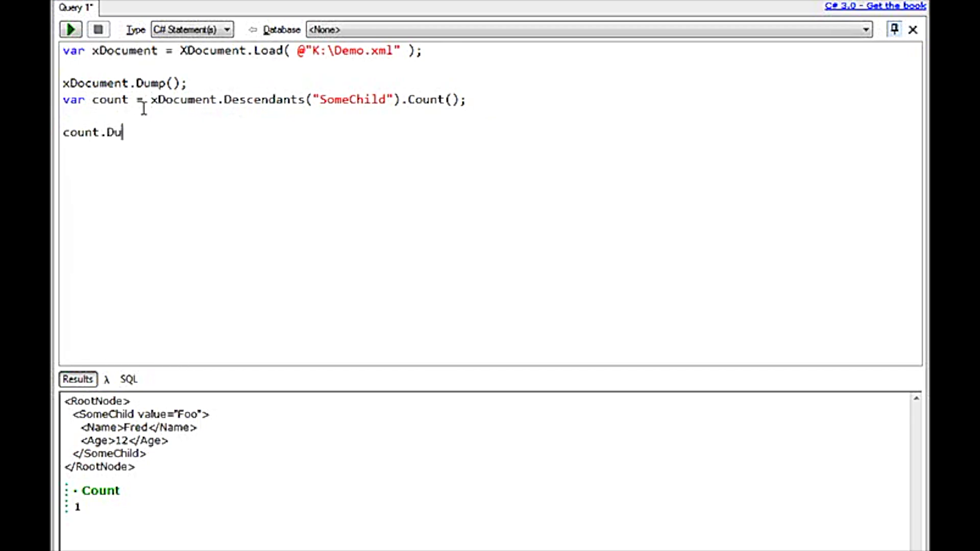
text(mp();)
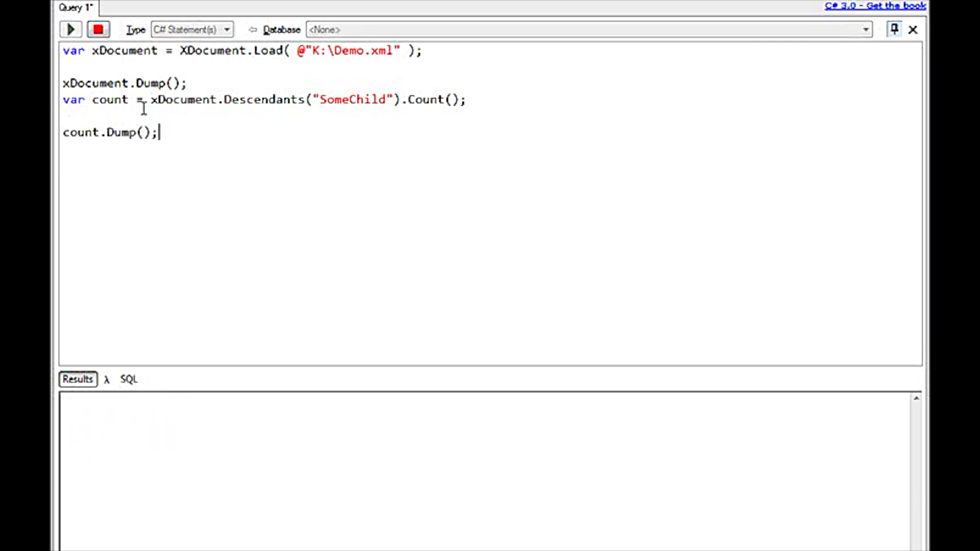
click(70, 29)
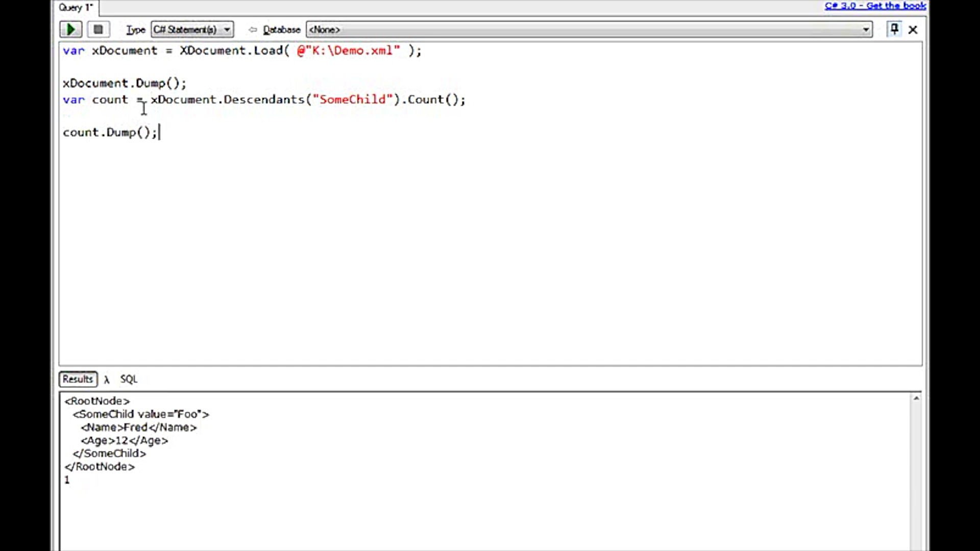
key(ctrl+a)
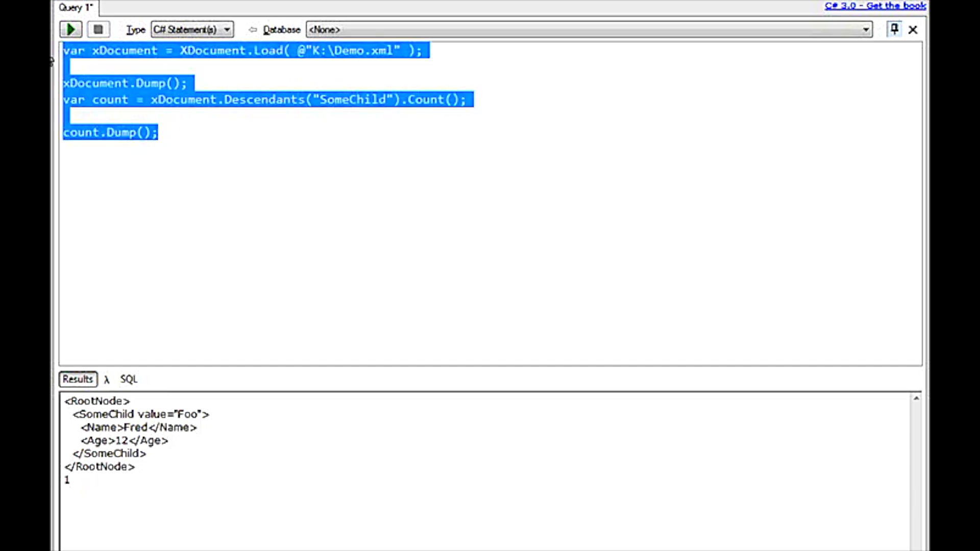
- Clear the editor and connect the SQL query to localhost.DimeCastsDotNet
key(Delete)
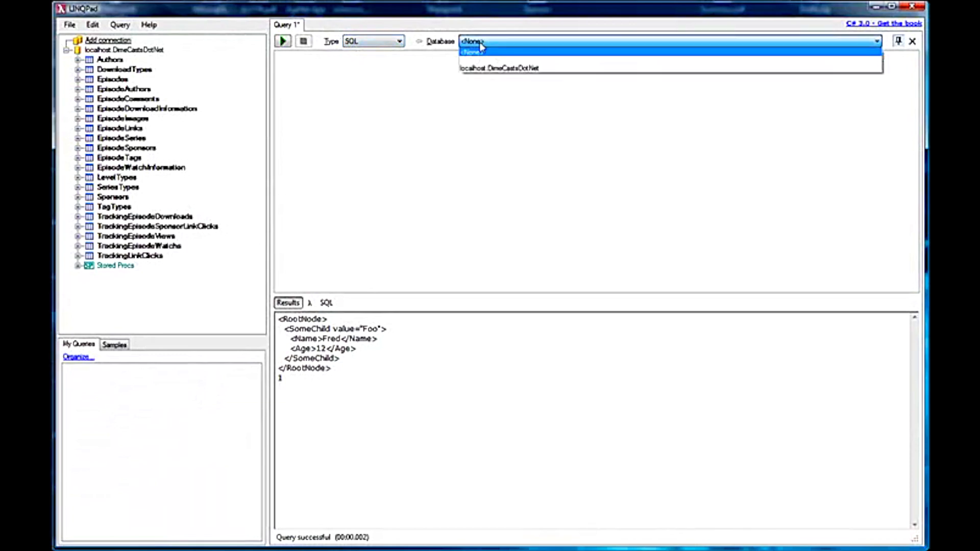
mouse_move(137, 61)
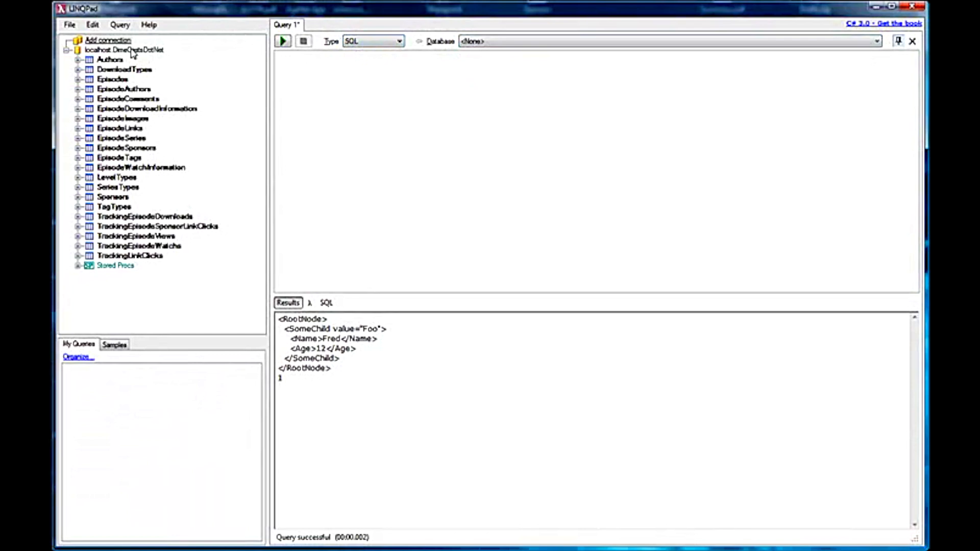
mouse_move(132, 51)
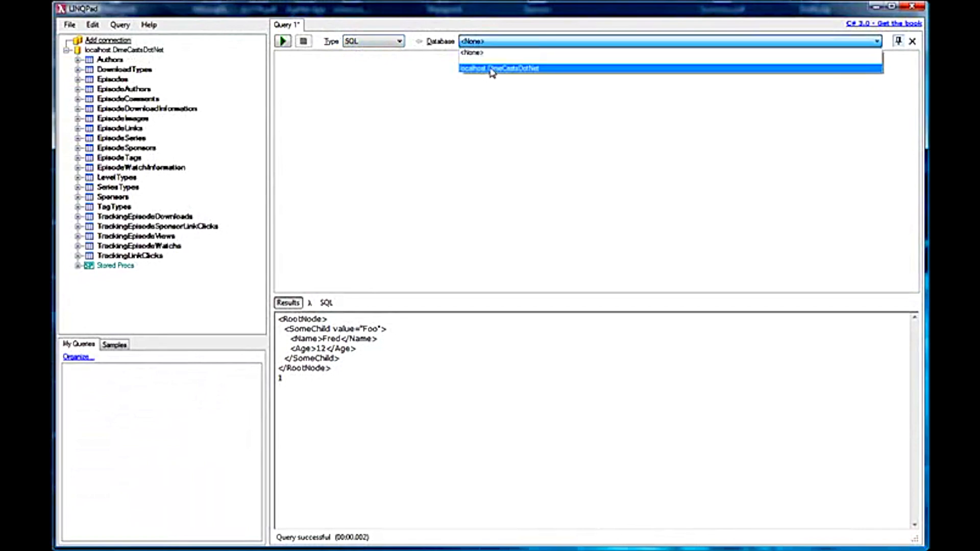
click(499, 68)
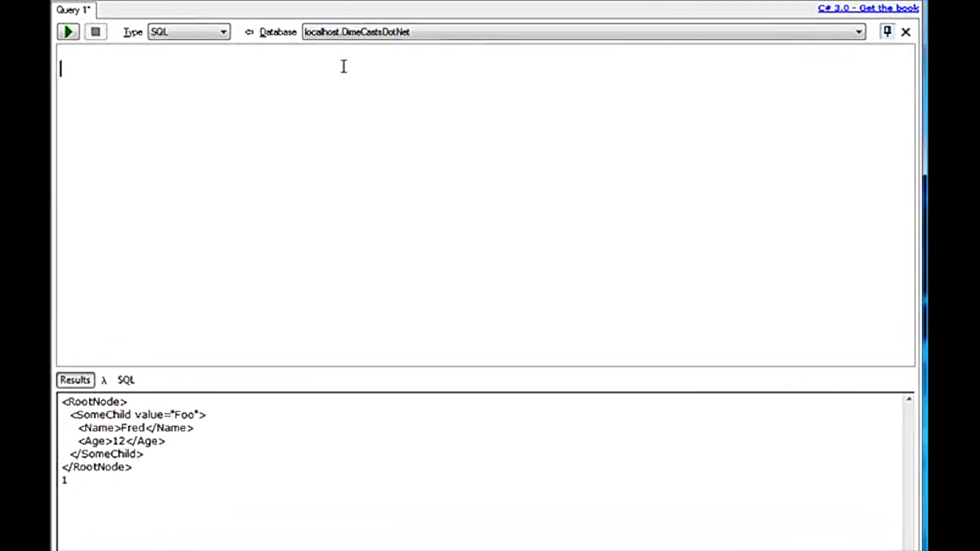
- Run 'select * from Episodes', then fix the table name to Episode and rerun for 19 rows
text(select * fr)
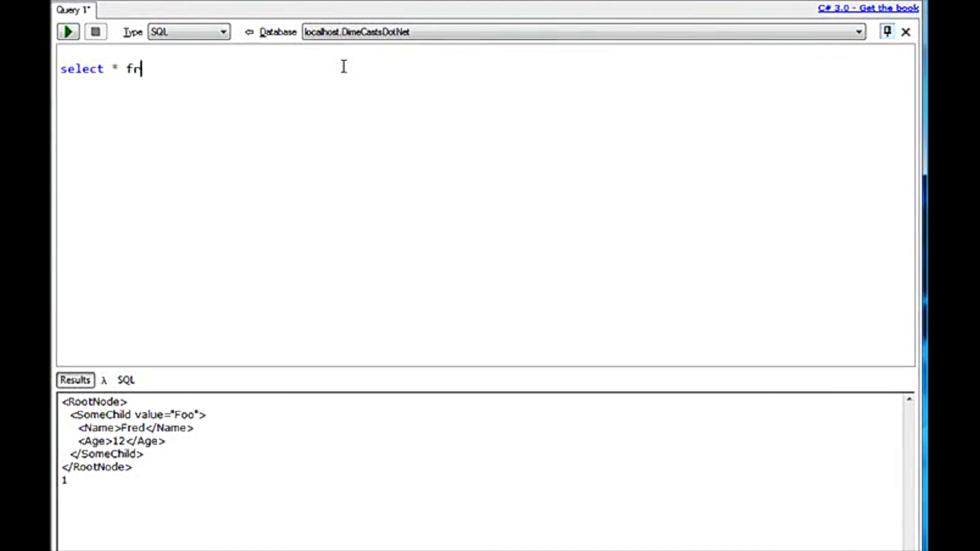
text(om Episodes)
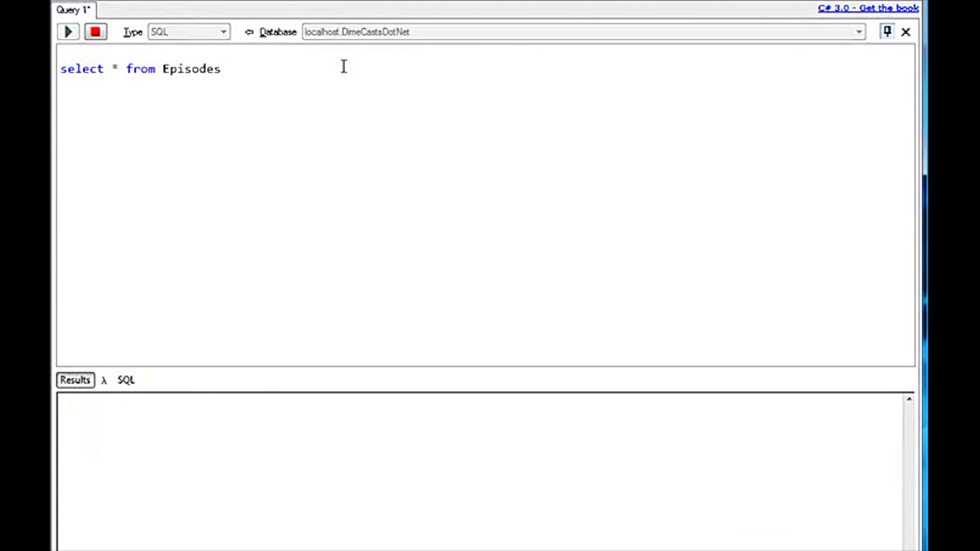
click(67, 32)
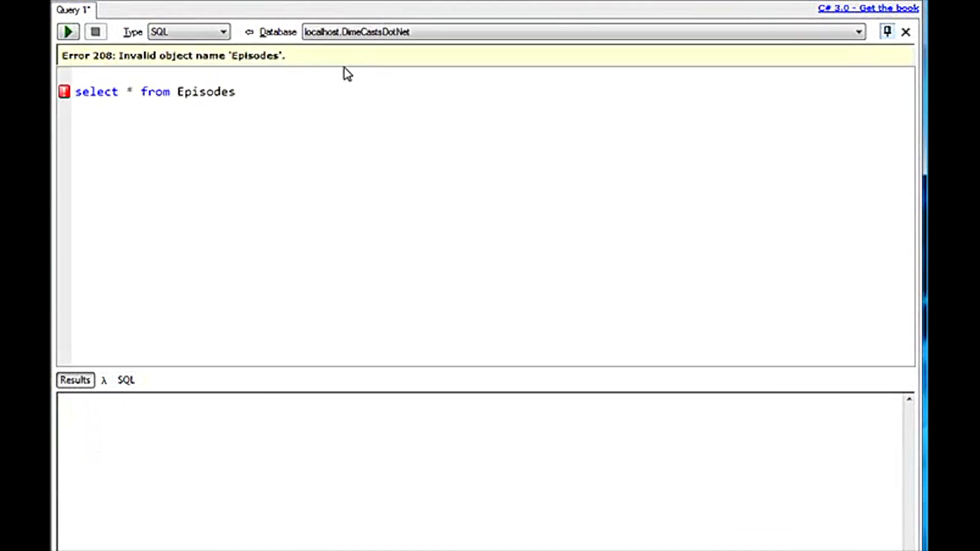
key(BackSpace)
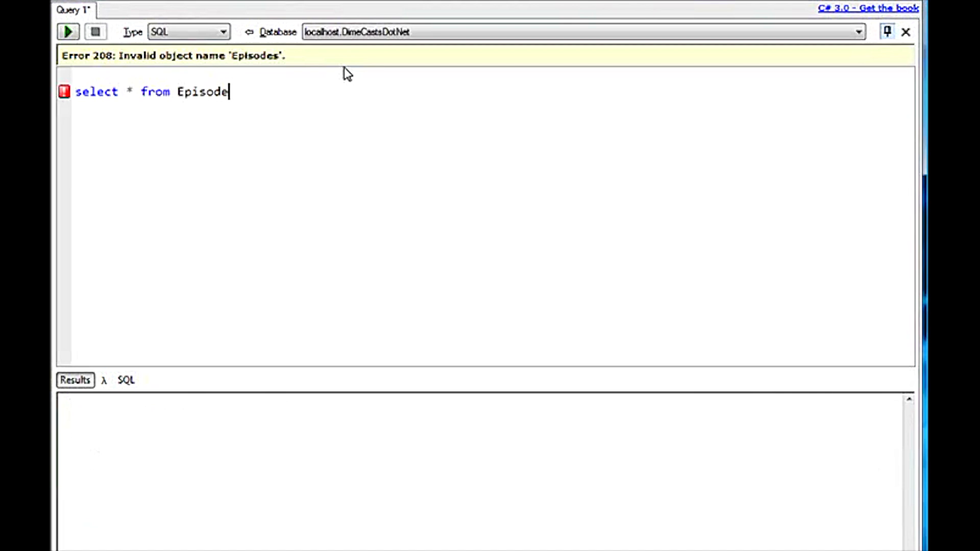
click(68, 31)
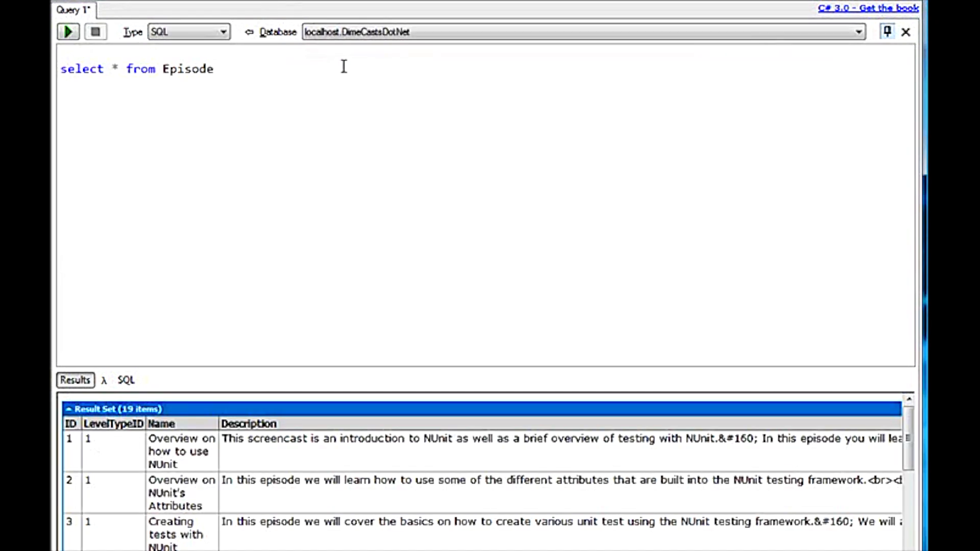
mouse_move(384, 228)
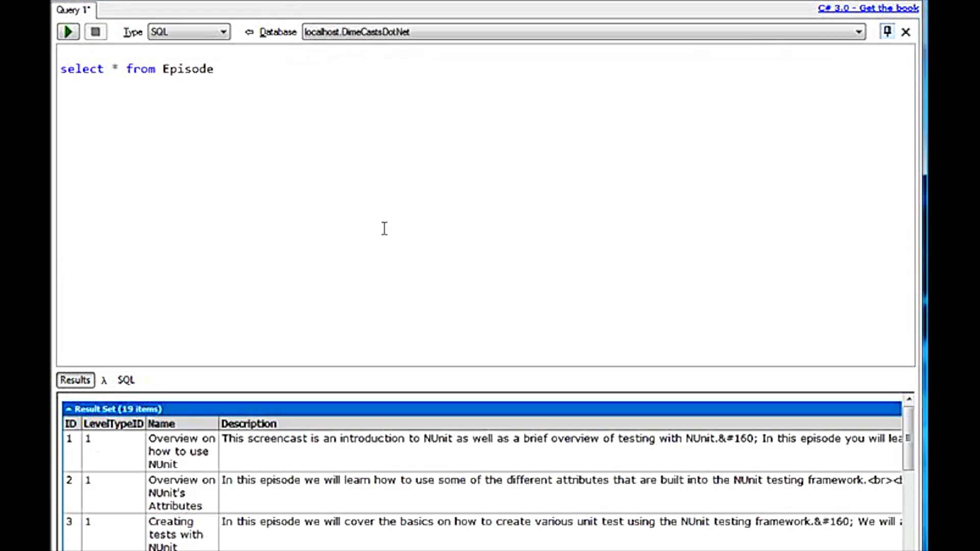
mouse_move(368, 185)
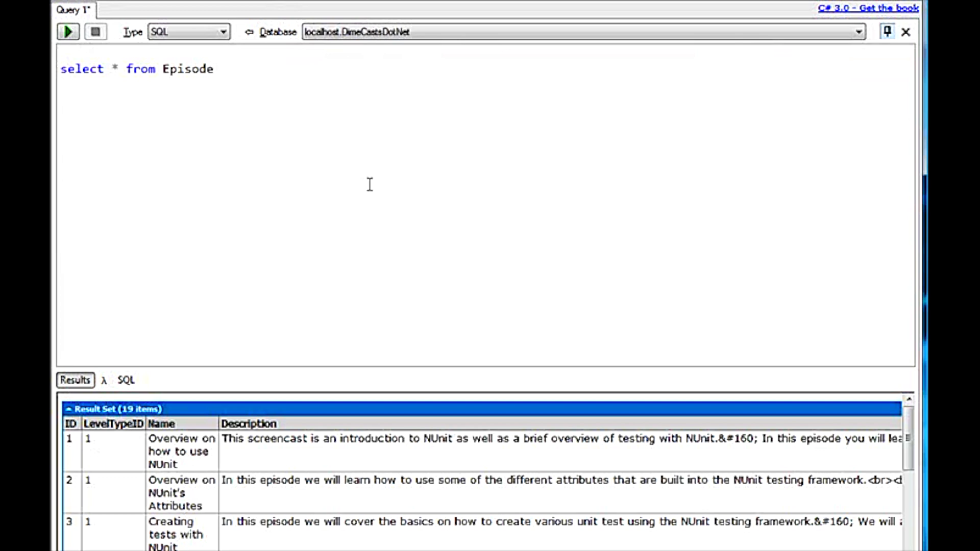
- Append 'order by Name desc' and rerun to get the 19 episodes sorted descending
text(order)
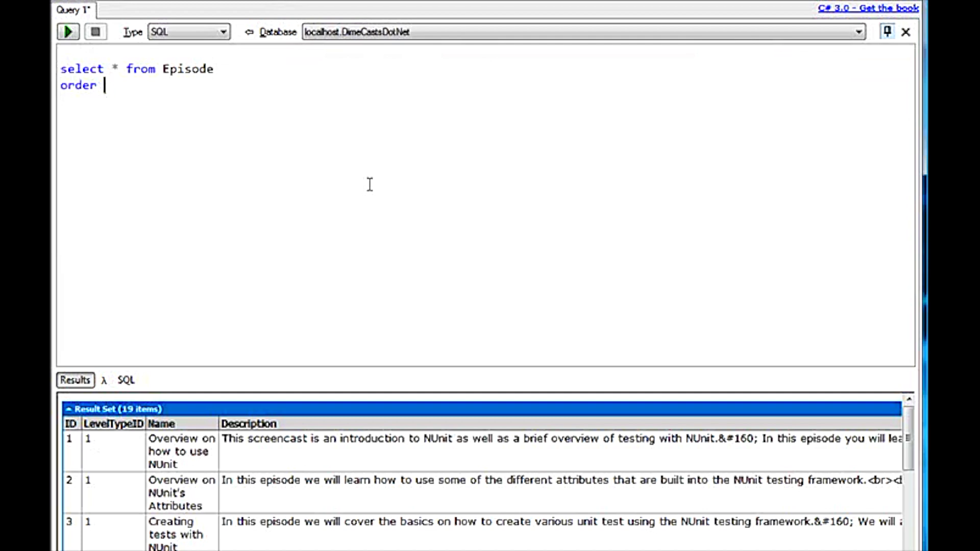
text(by Name desc)
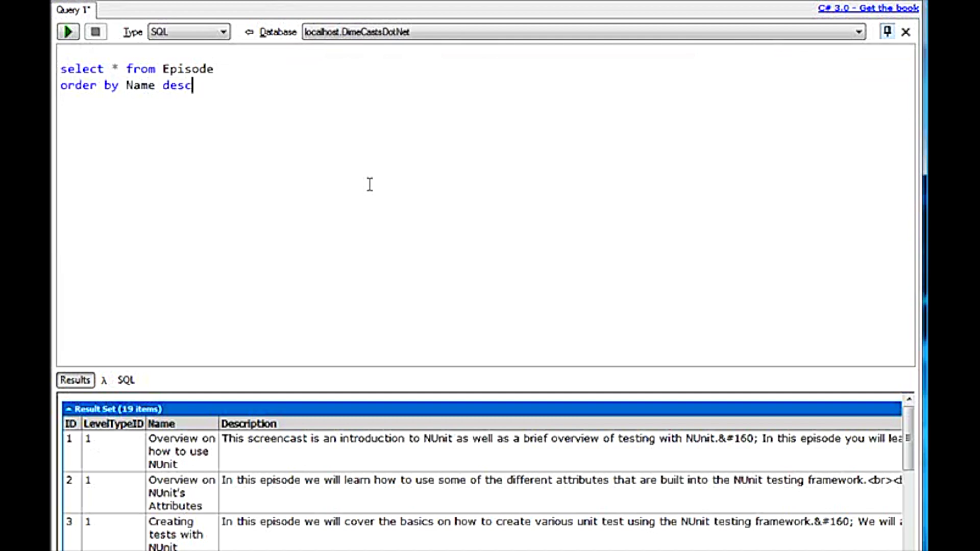
click(67, 32)
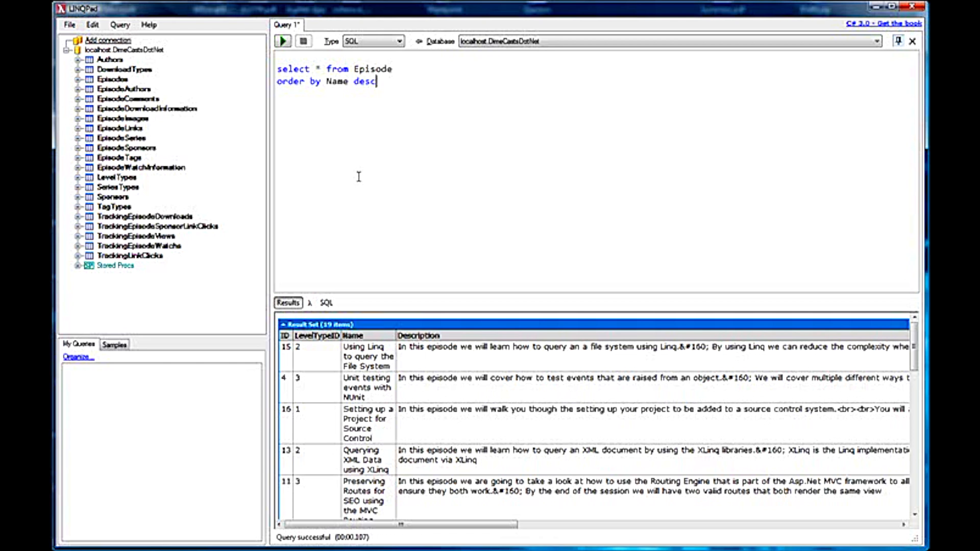
mouse_move(497, 150)
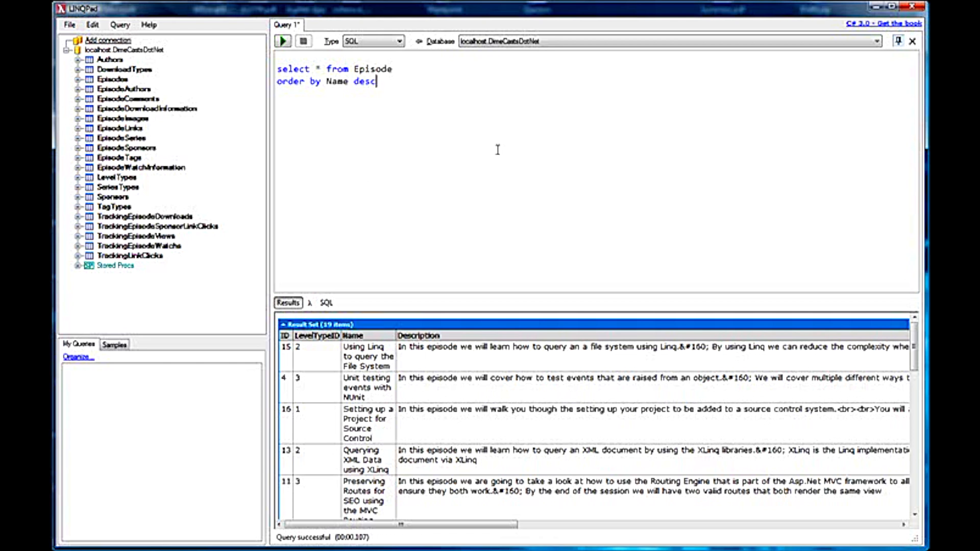